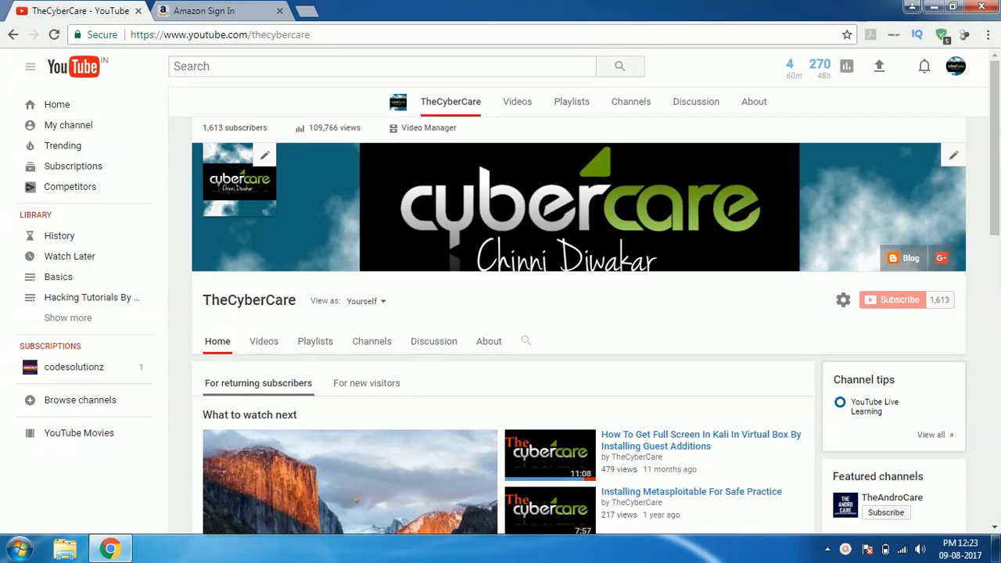
mouse_move(491, 272)
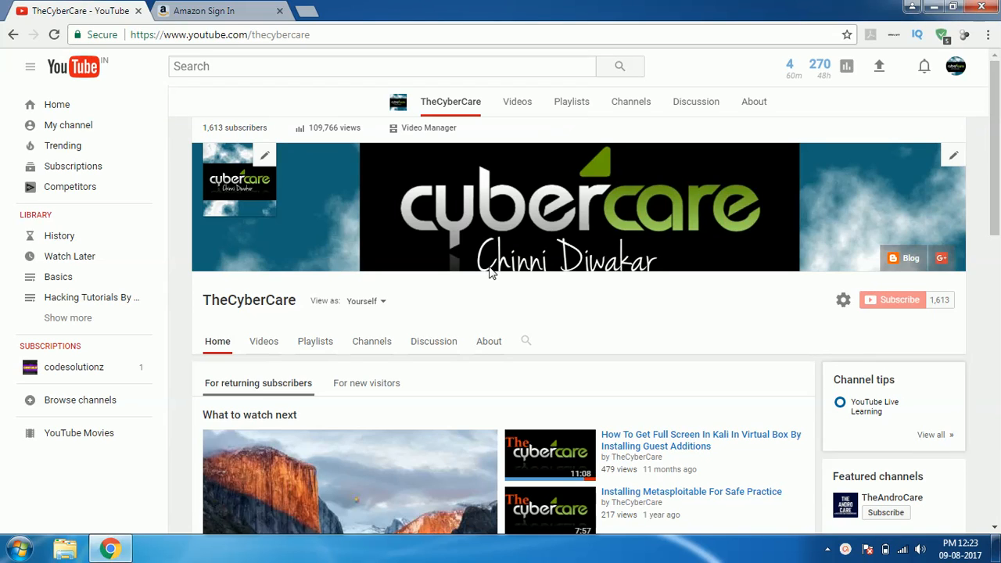
mouse_move(493, 272)
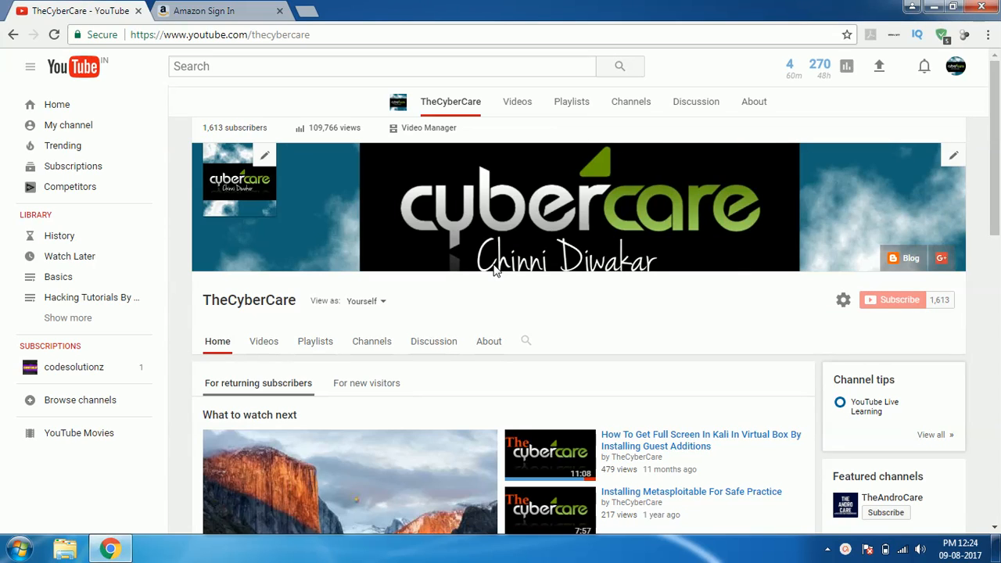
mouse_move(477, 258)
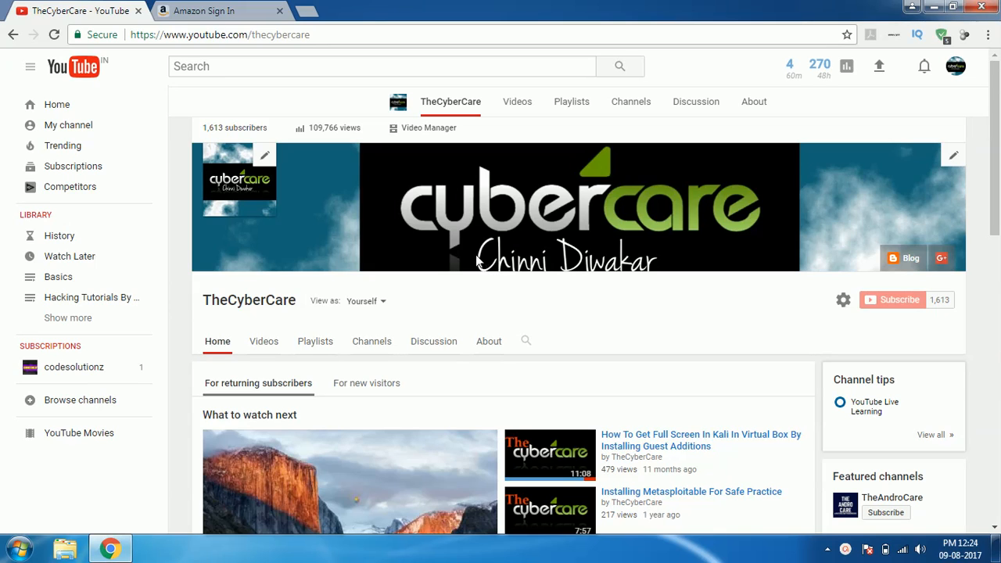
mouse_move(227, 9)
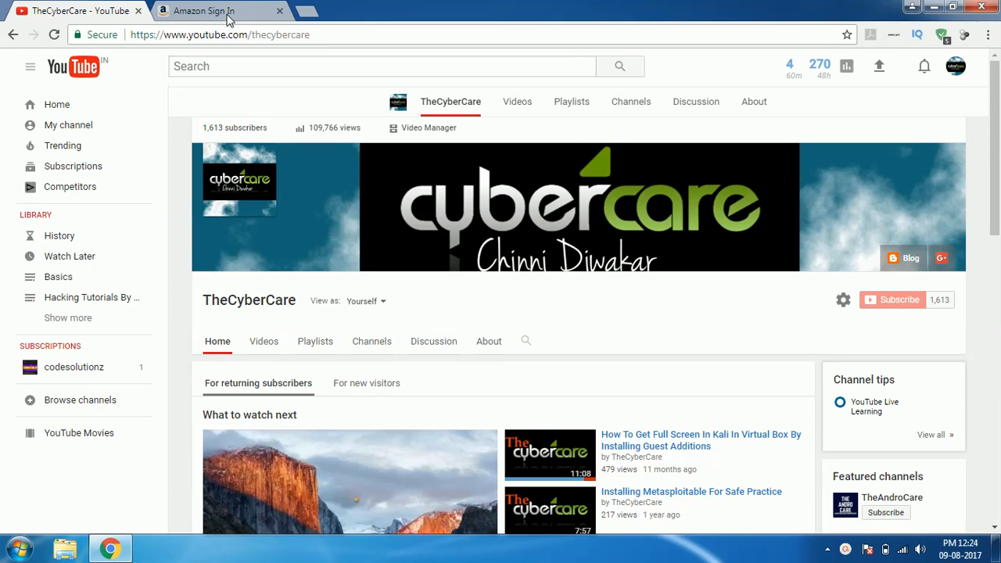
Switch to the Amazon.in tab showing the signed-in Your Amazon.in page.
click(203, 9)
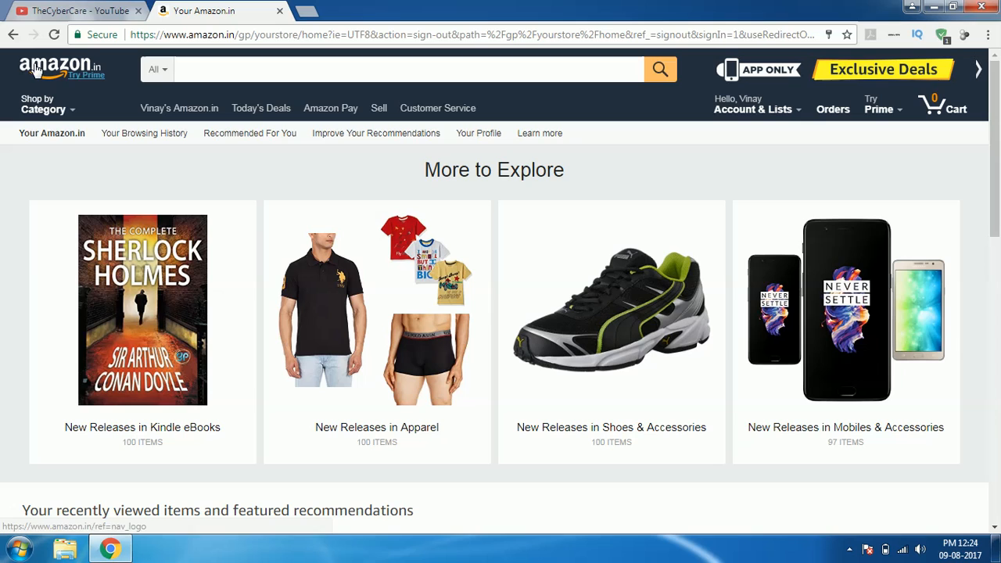
mouse_move(86, 75)
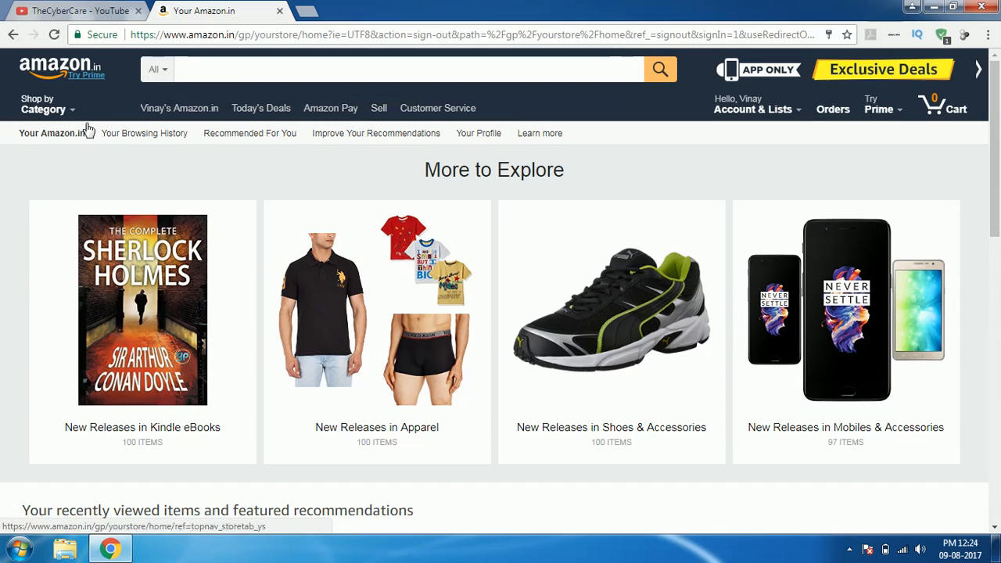
mouse_move(153, 264)
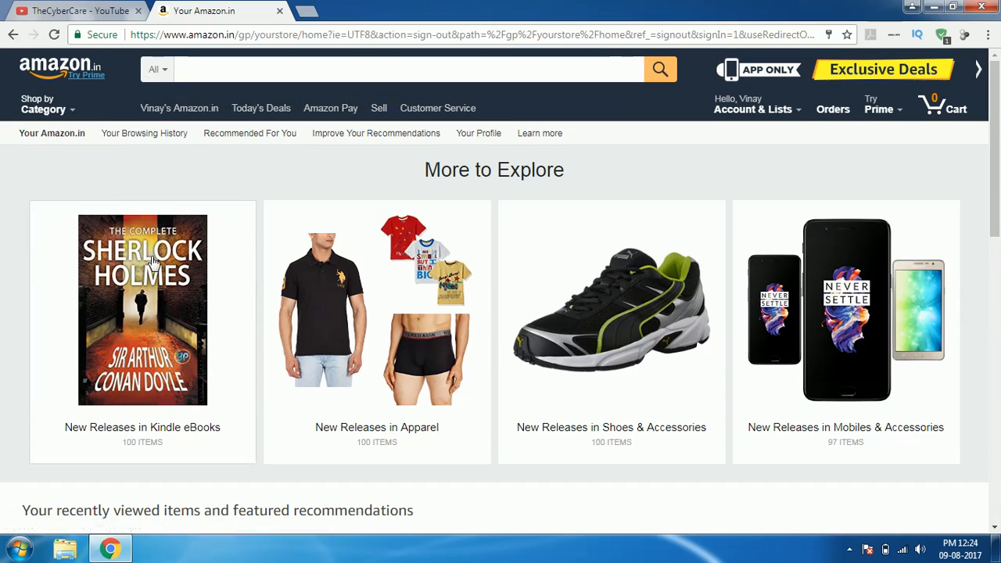
mouse_move(172, 223)
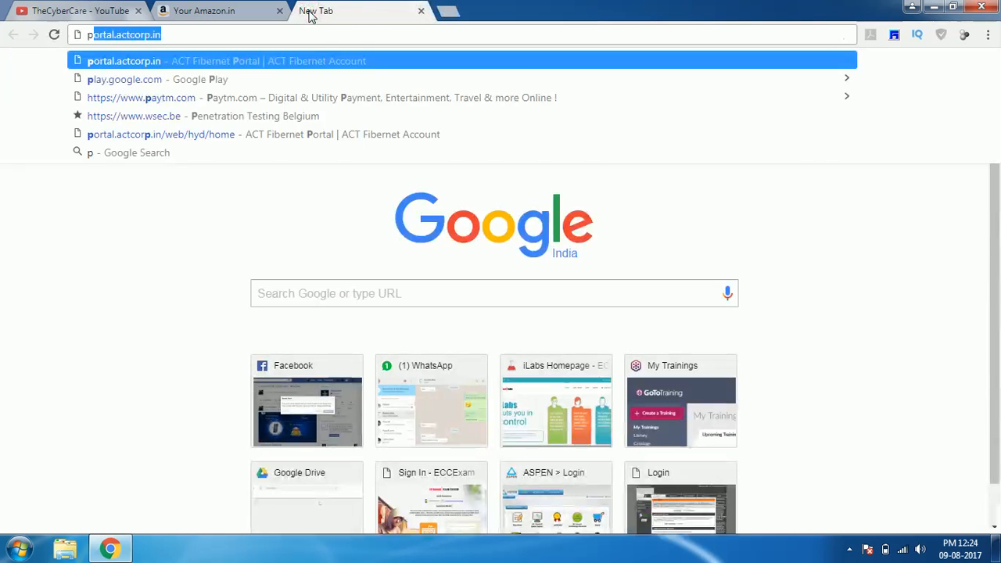
Go to primevideo.com and reach its sign-in page from the account menu.
text(primevideo.com)
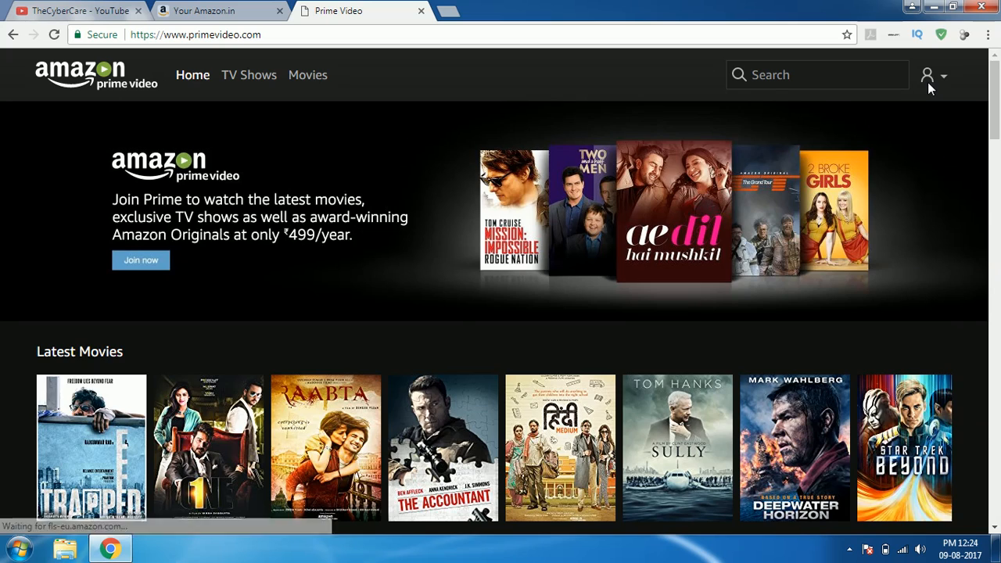
click(931, 75)
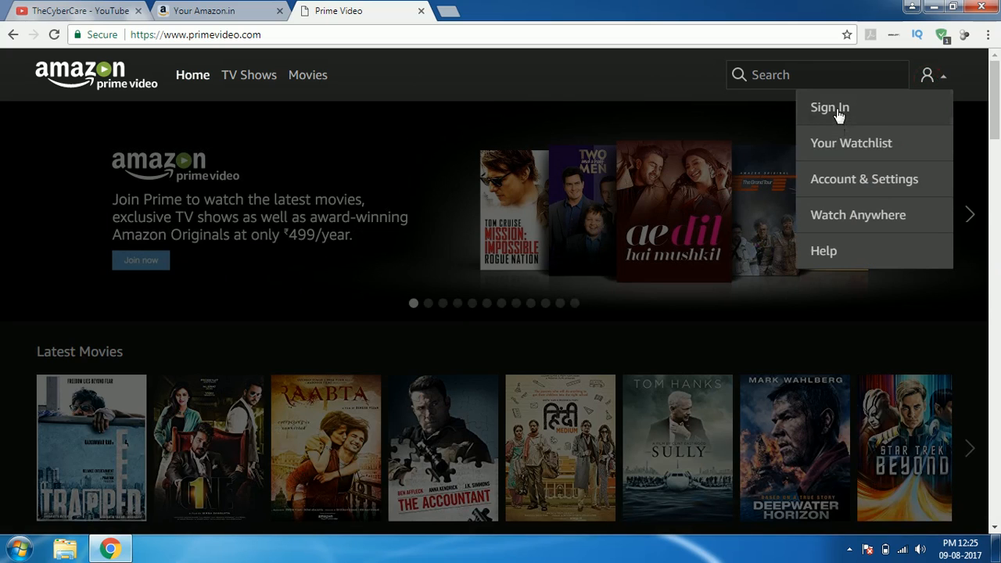
click(829, 106)
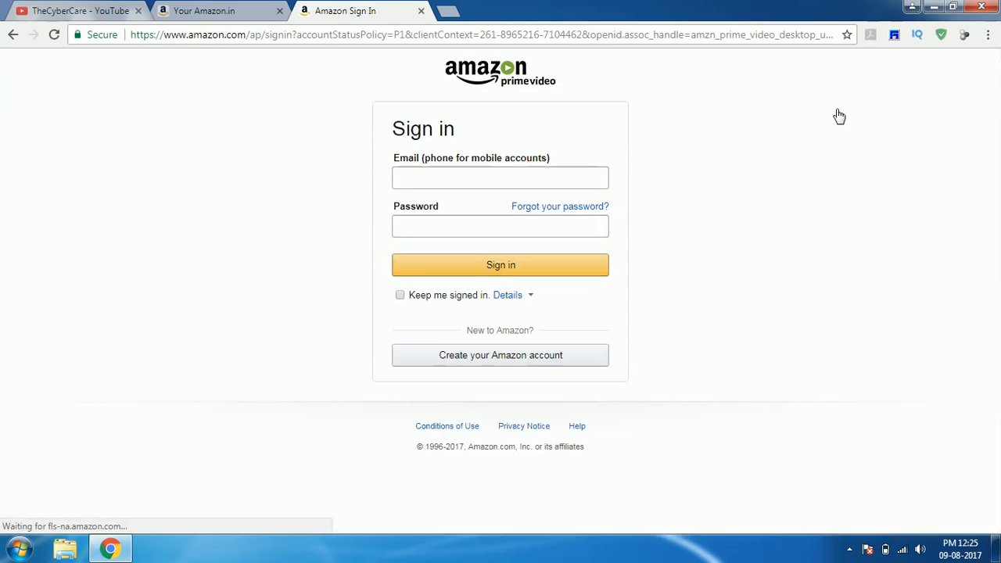
Sign in with the Amazon account email and browse the Latest and Top Movies.
click(500, 178)
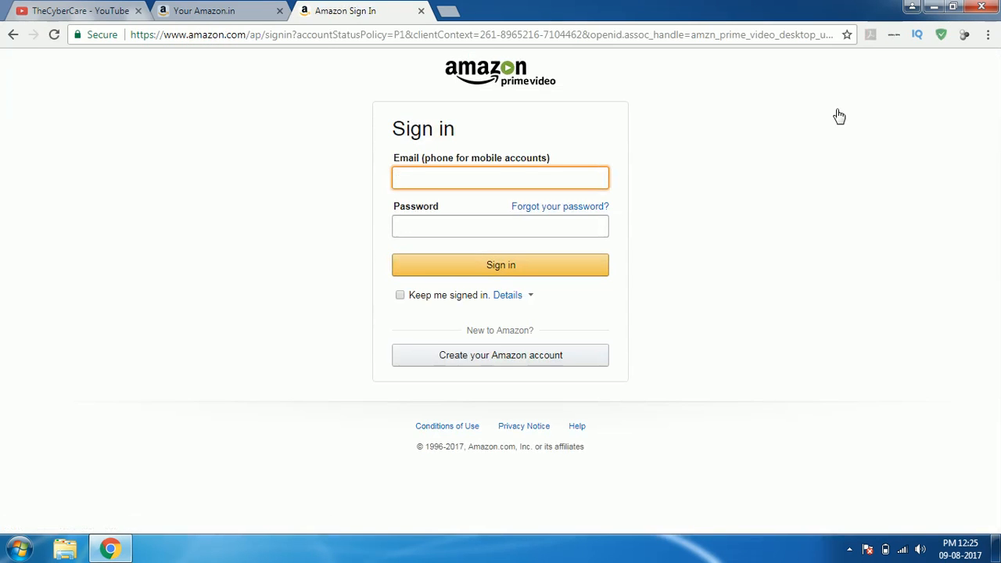
text(ama)
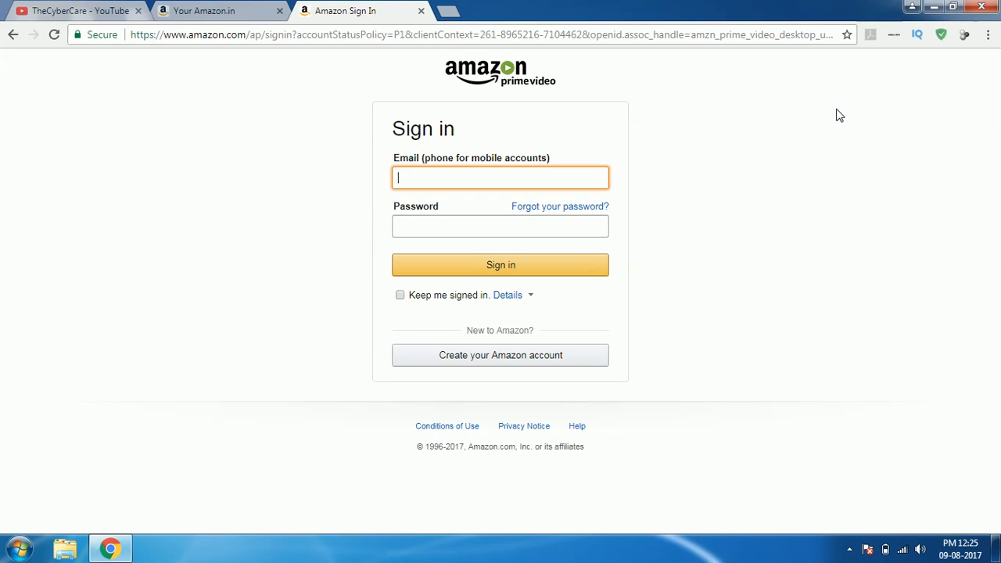
click(849, 549)
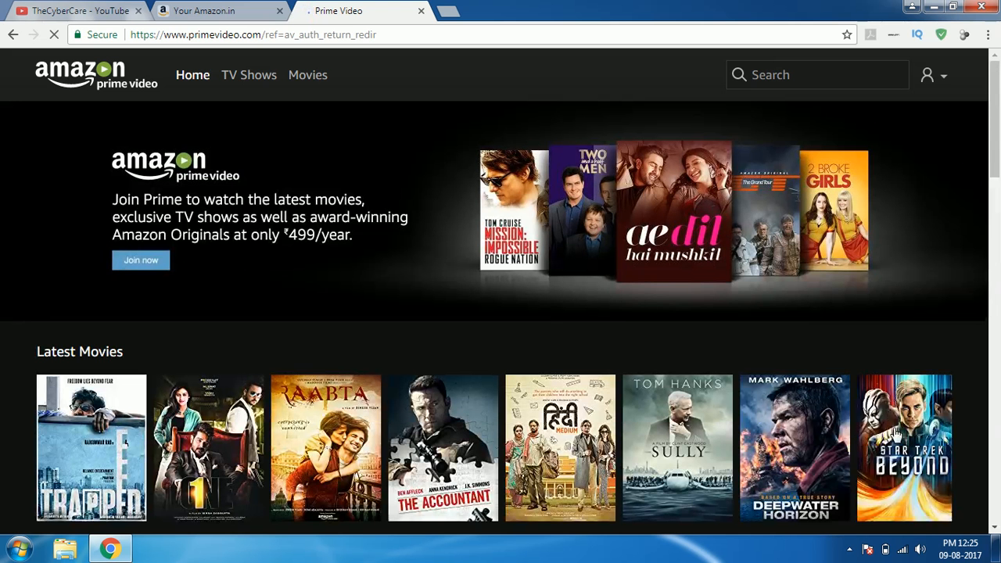
scroll(down, 3)
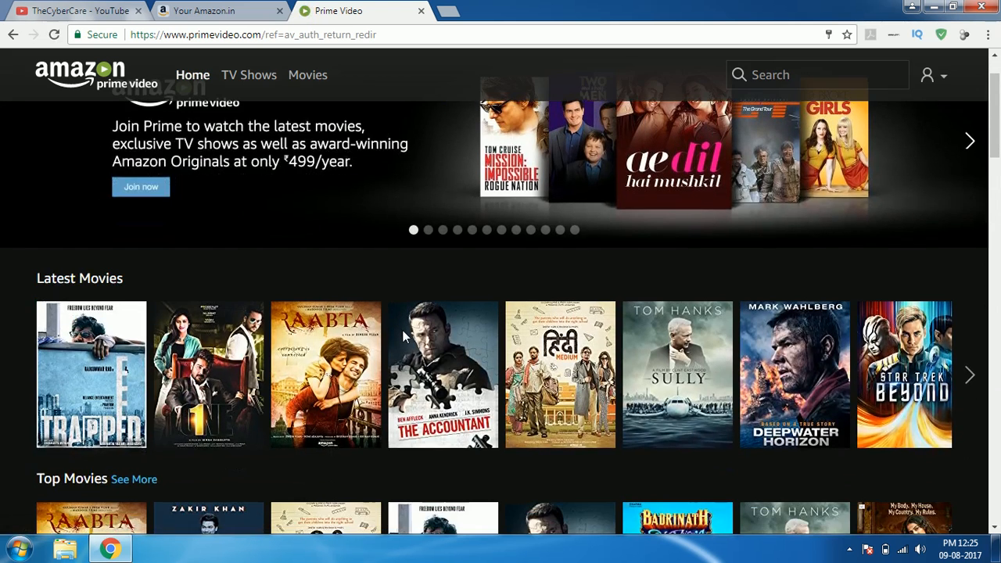
mouse_move(326, 374)
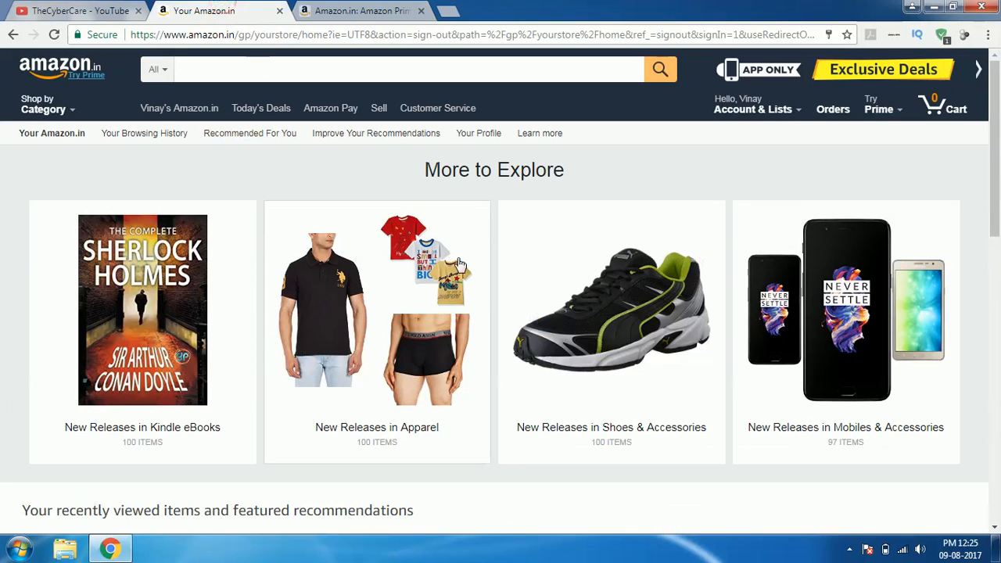
Reach the Prime membership settings via Accounts & Lists and Your Account.
click(754, 110)
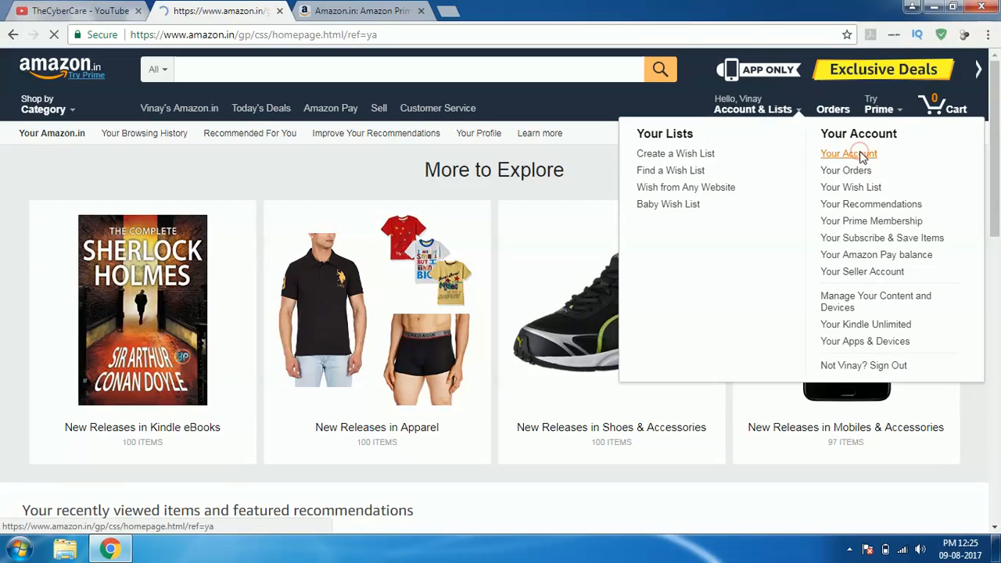
click(848, 154)
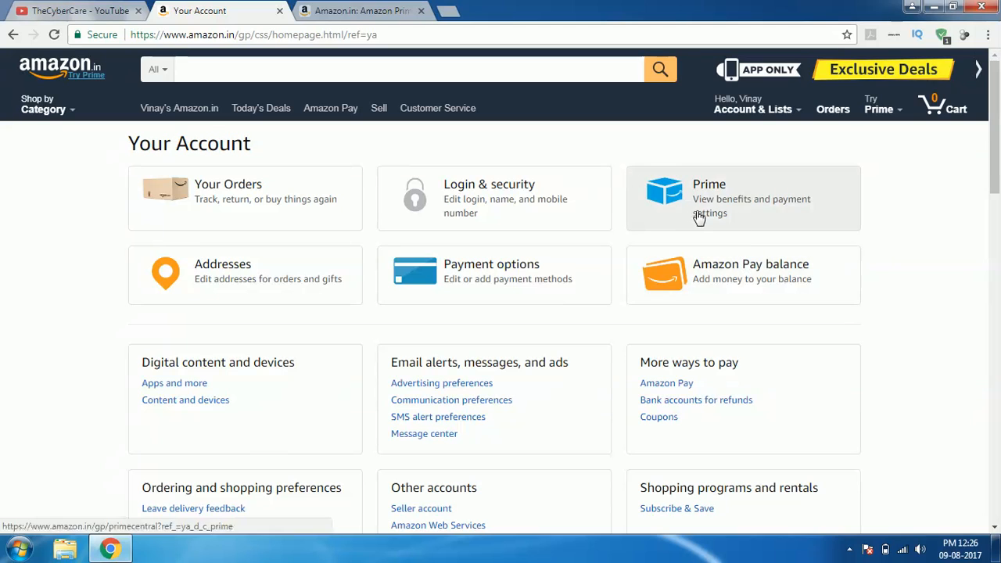
mouse_move(718, 216)
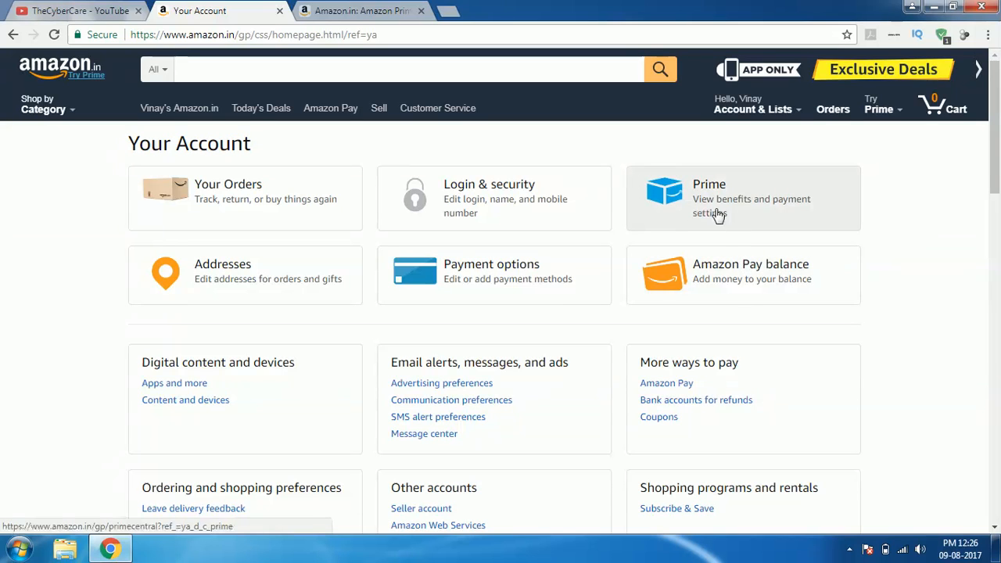
click(742, 197)
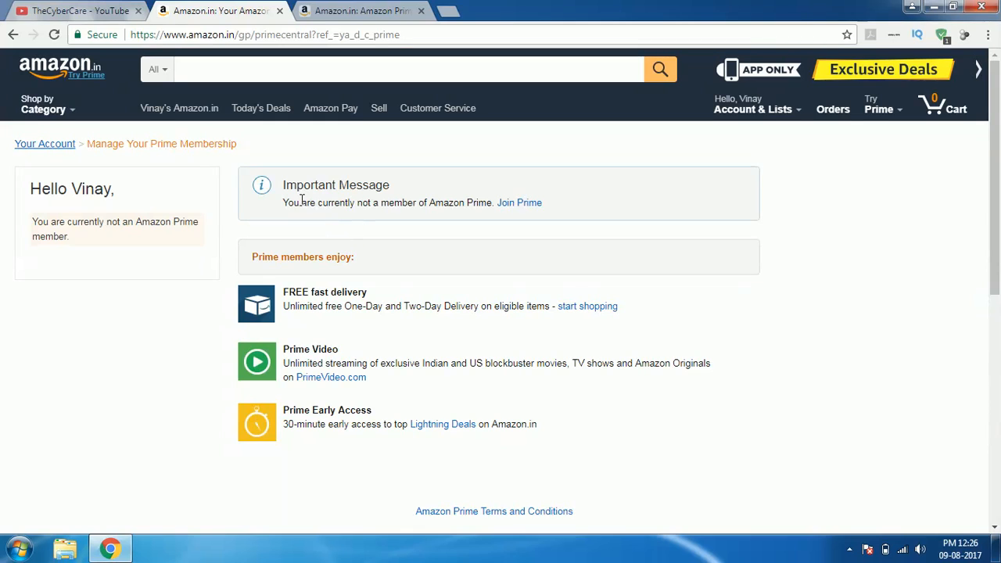
Highlight the not-a-member-of-Prime message and move toward the Join Prime link.
drag(284, 203, 477, 203)
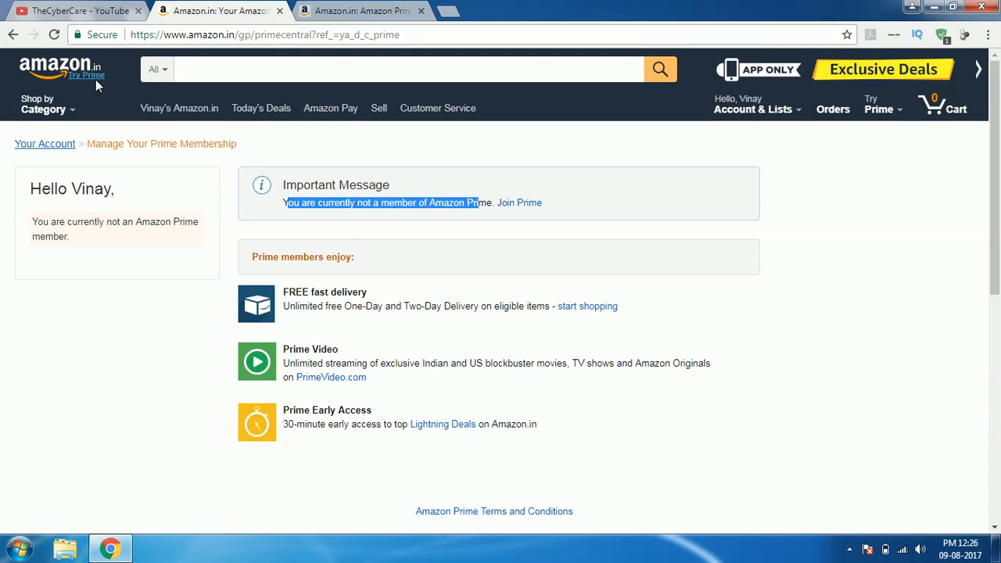
mouse_move(884, 526)
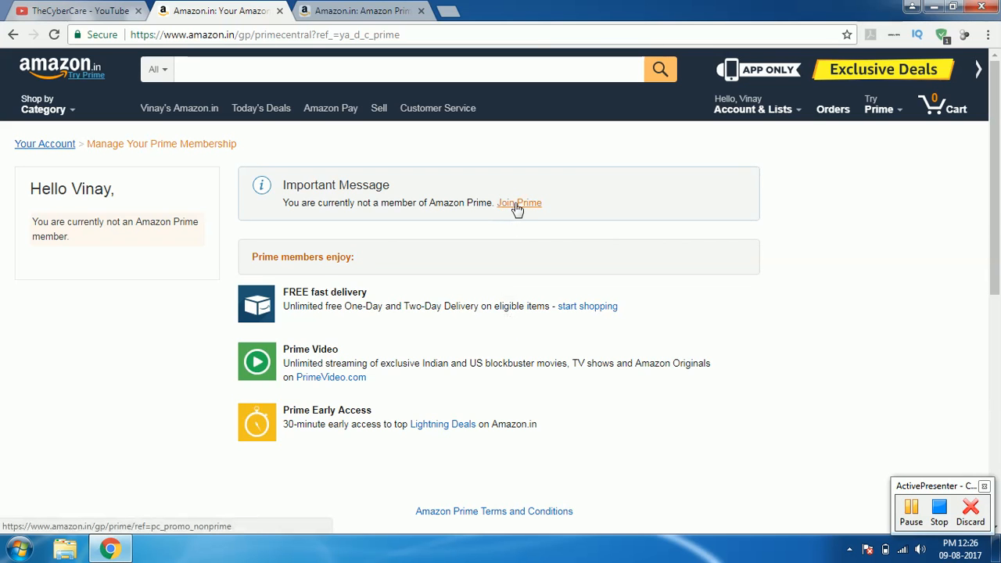
scroll(down, 3)
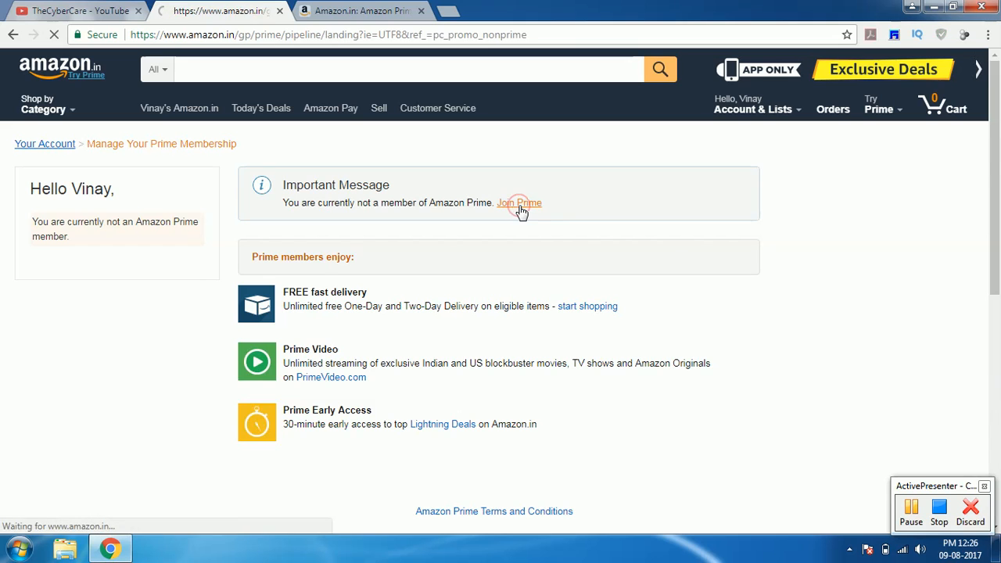
Join Prime today and choose Net Banking with HDFC Bank as the payment method.
click(519, 203)
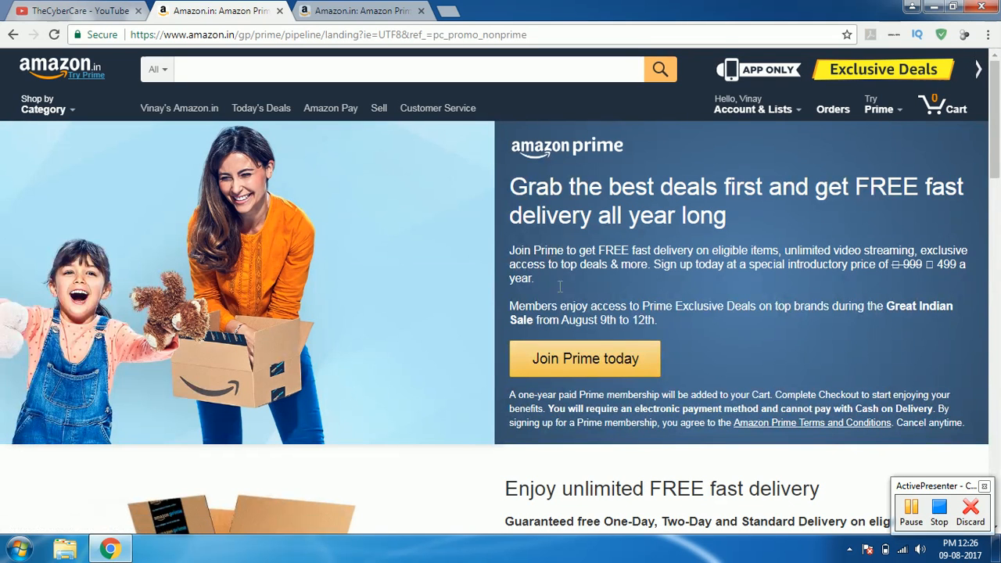
click(585, 358)
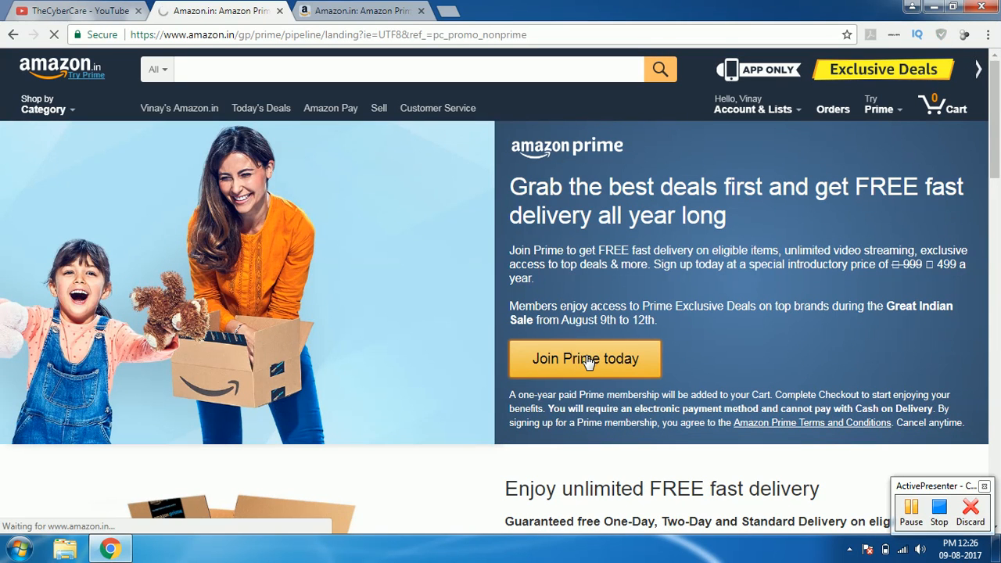
click(585, 358)
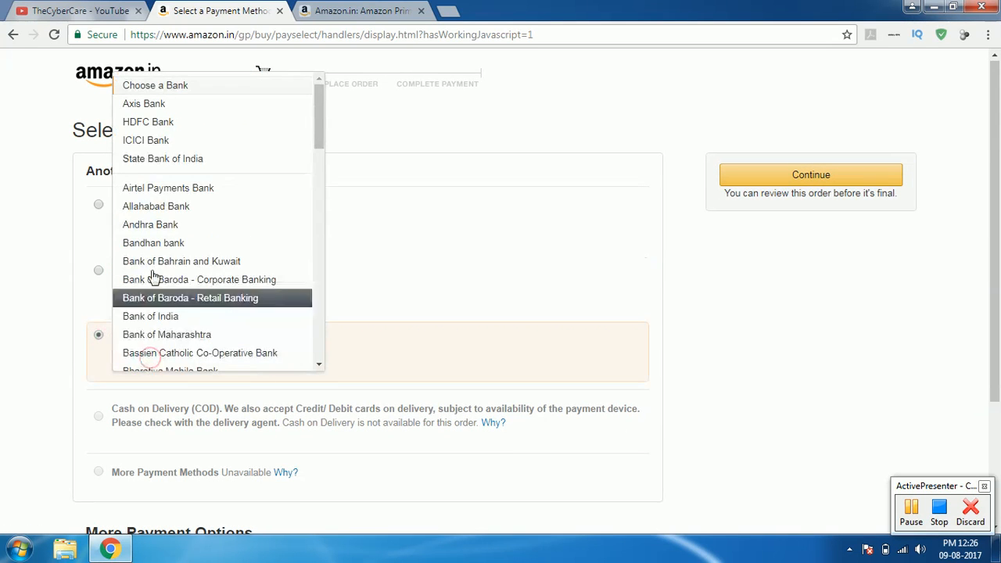
click(147, 122)
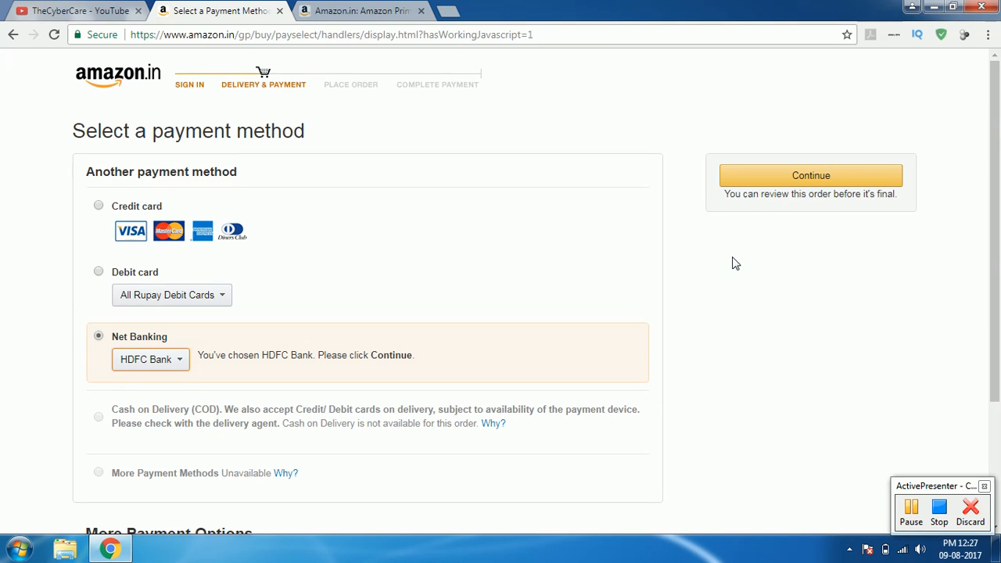
Continue with HDFC net banking, bill to the saved address and place the ₹499 Prime order.
click(810, 175)
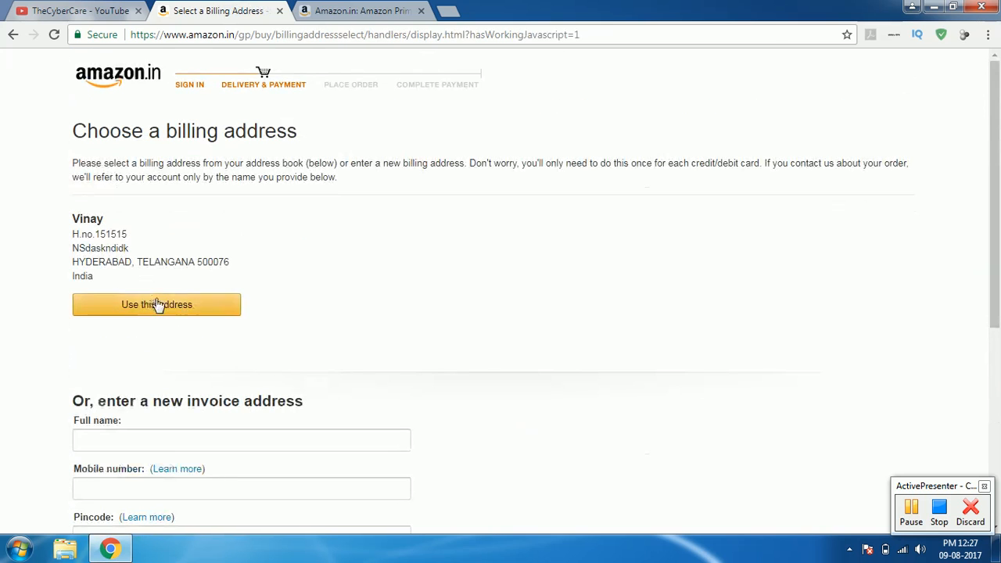
click(156, 303)
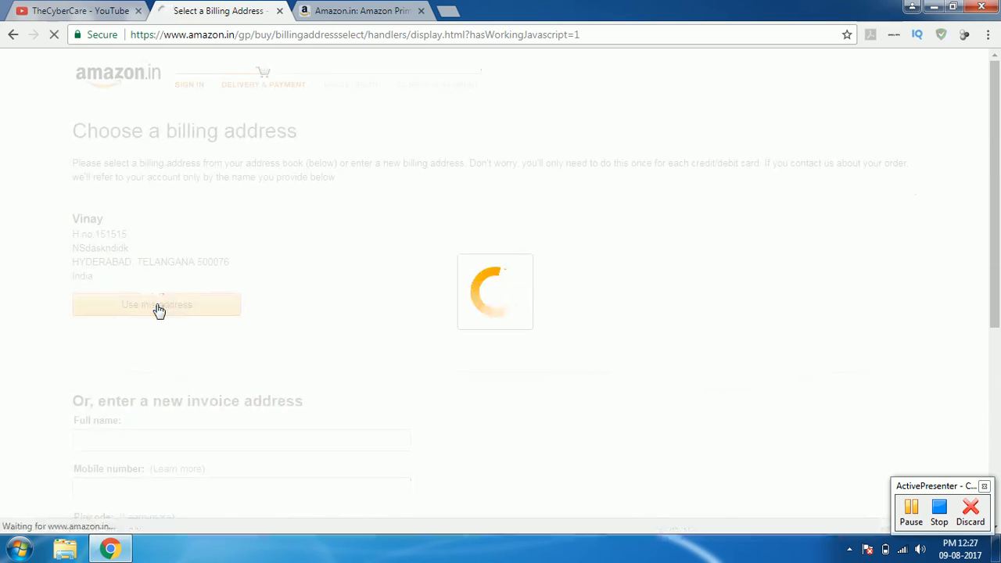
click(157, 303)
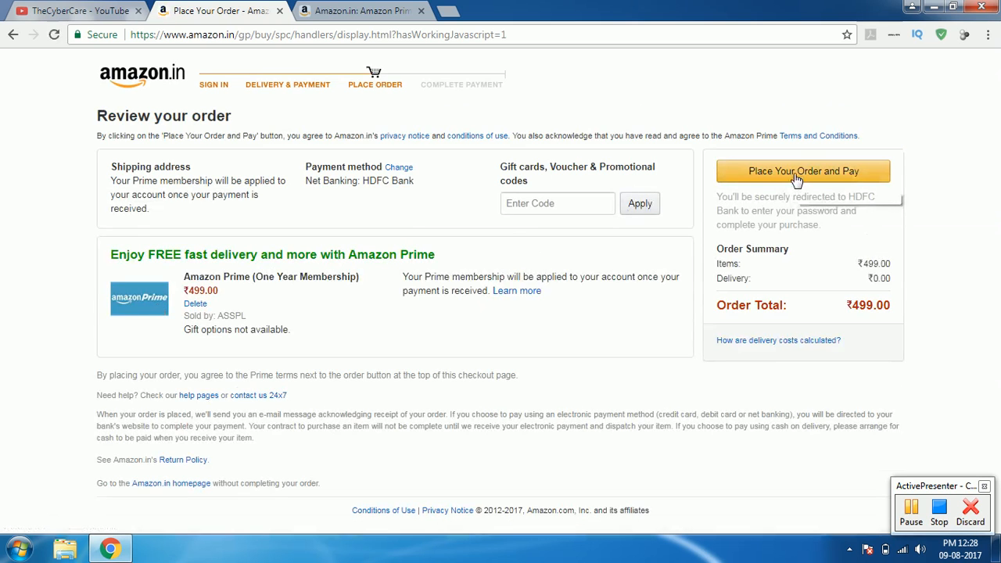
mouse_move(804, 171)
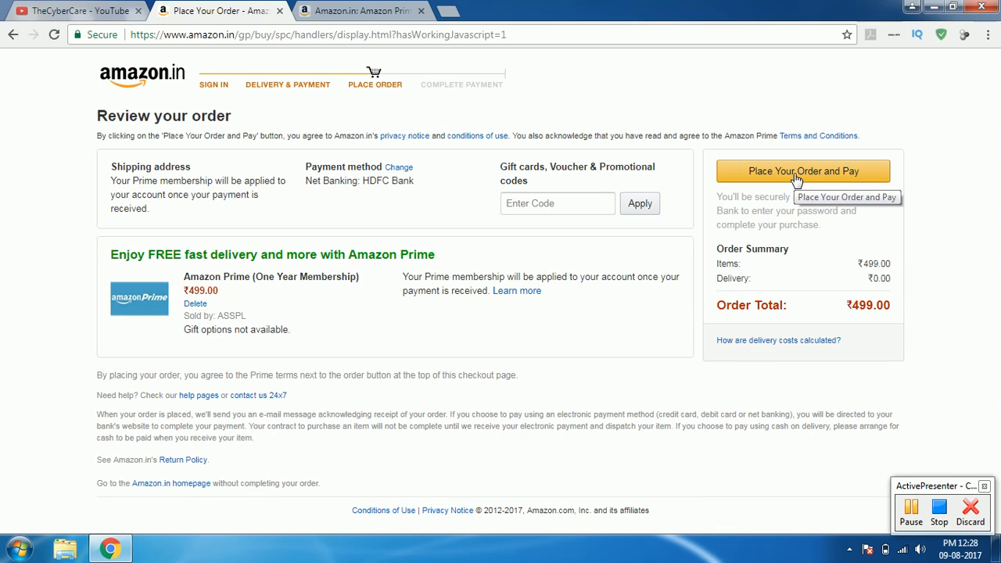
click(802, 171)
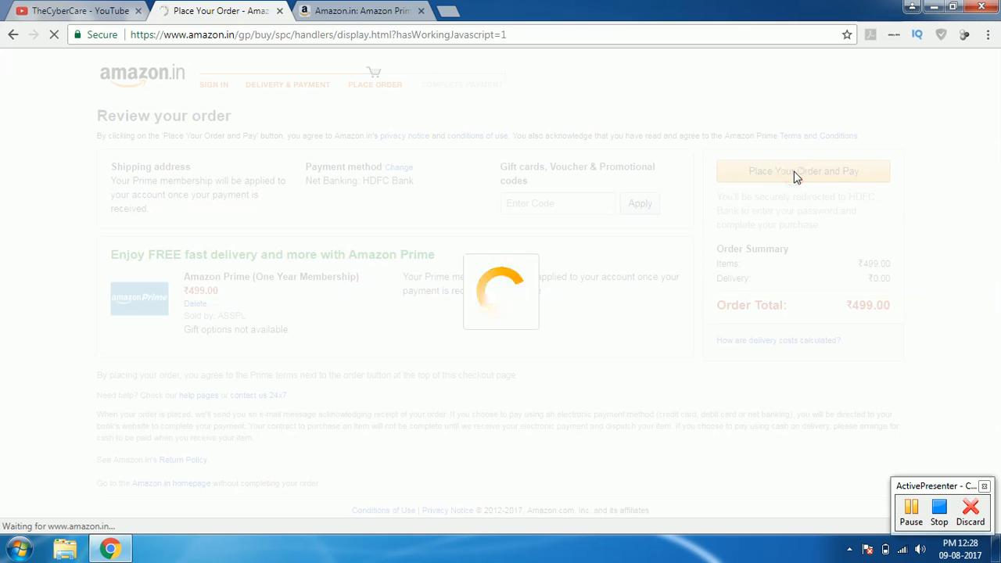
Log in to HDFC NetBanking with the dummy customer ID 121.
click(803, 171)
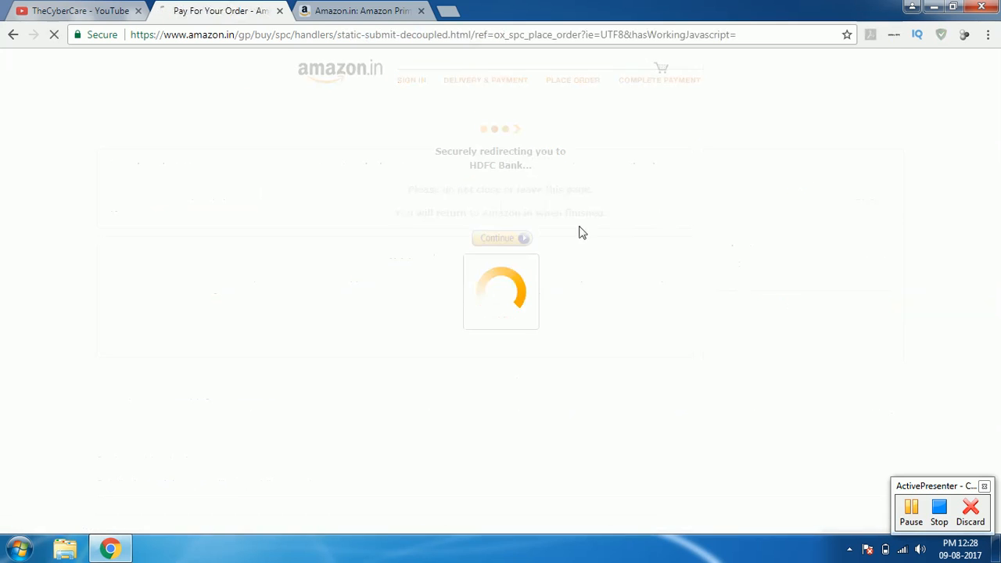
click(501, 238)
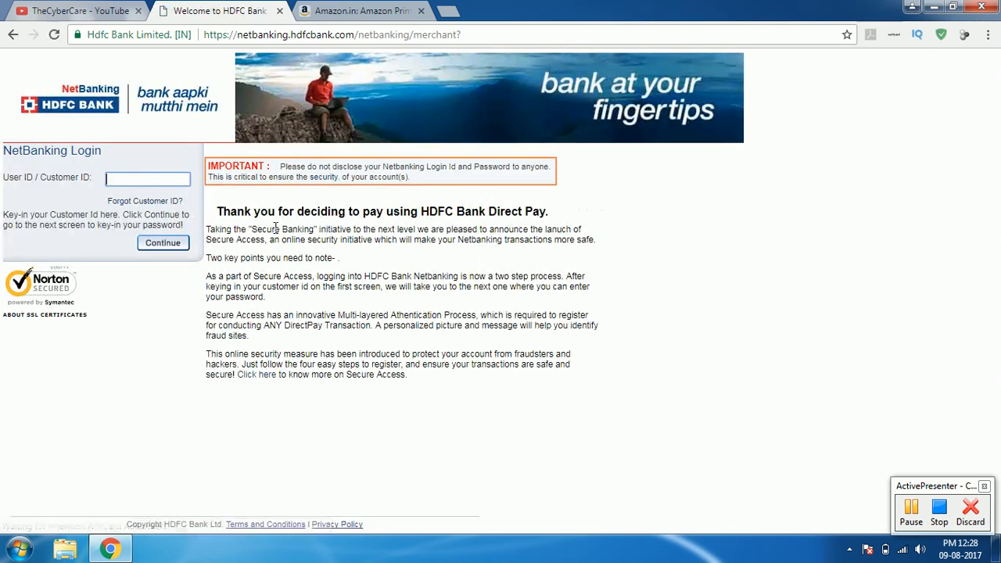
text(121)
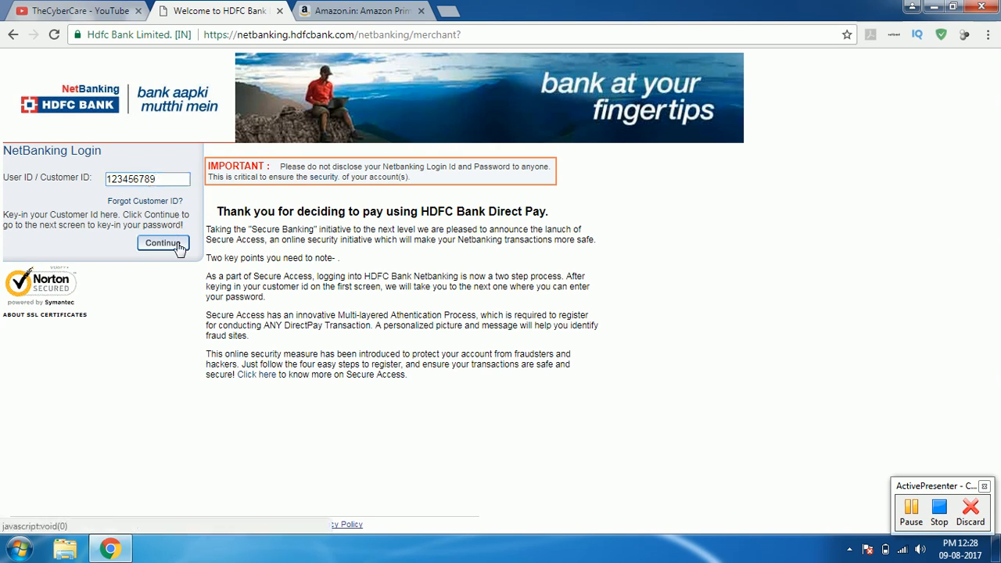
click(163, 244)
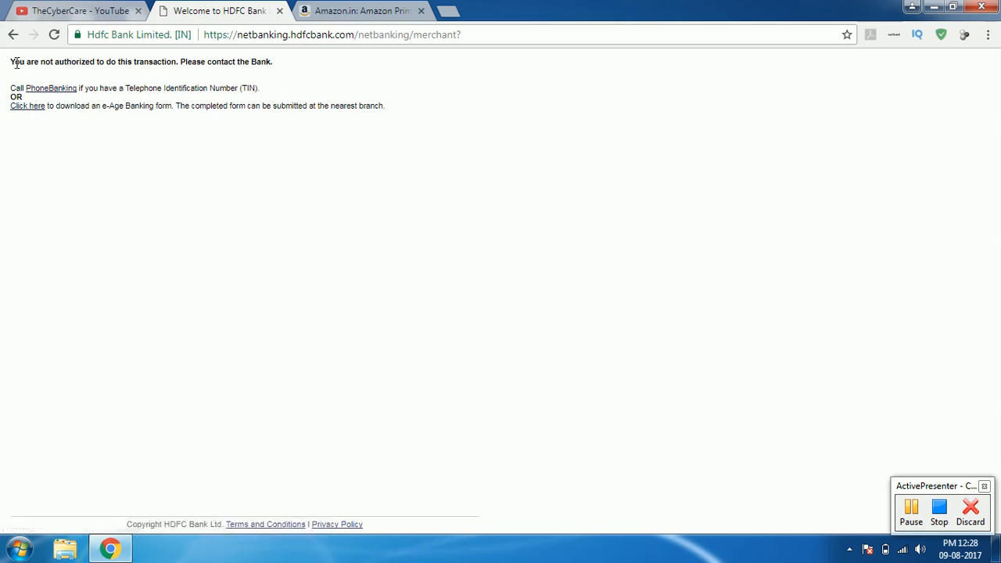
Highlight the 'You are not authorized to do this transaction' message.
drag(13, 63, 174, 62)
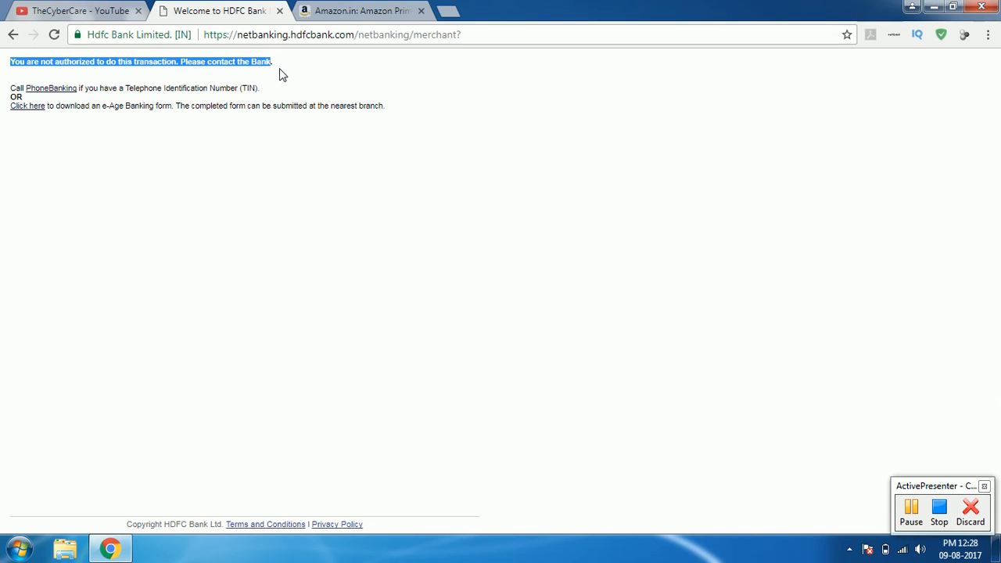
click(250, 62)
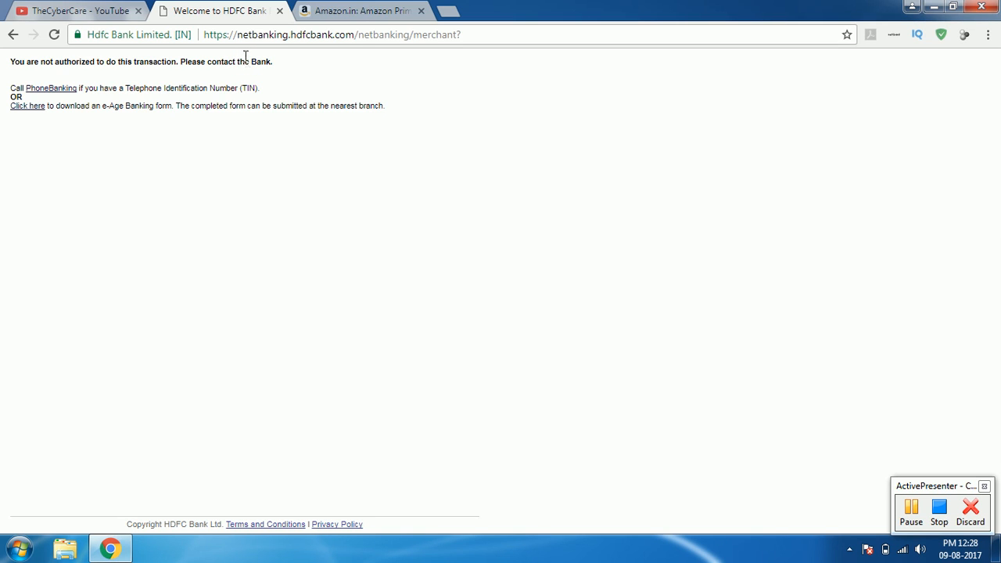
mouse_move(84, 107)
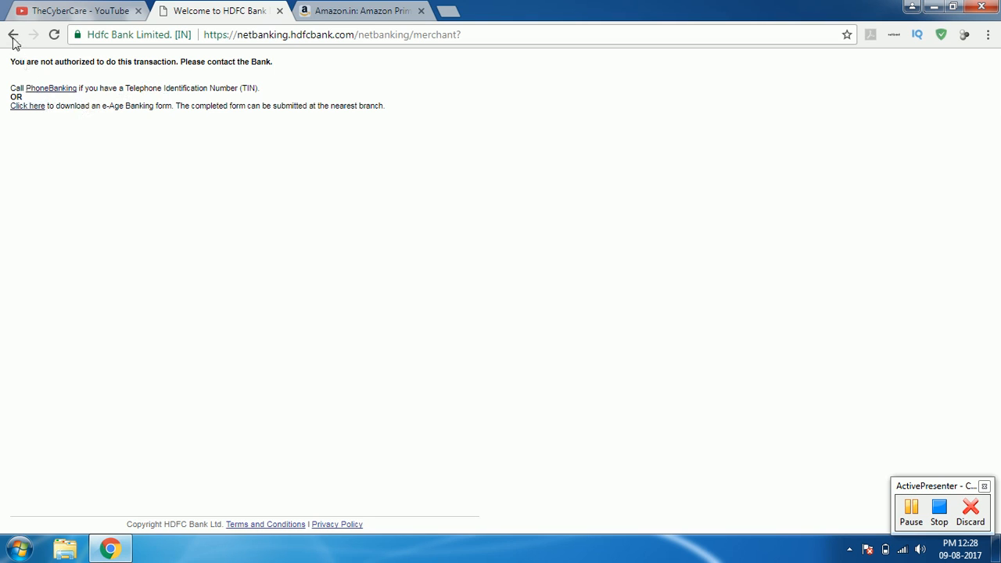
mouse_move(13, 35)
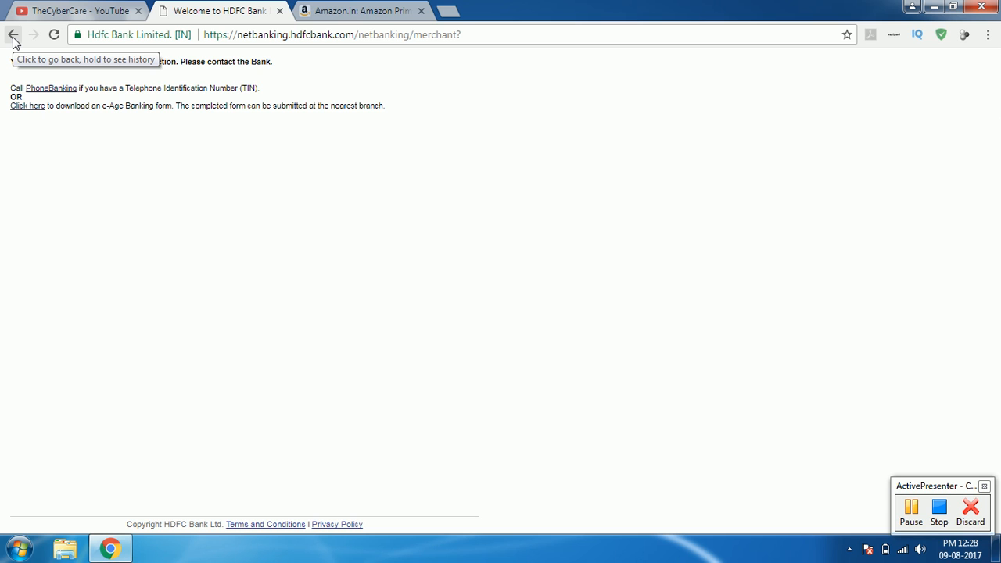
Go back from the bank error and reopen the Prime membership details from Your Account.
click(13, 34)
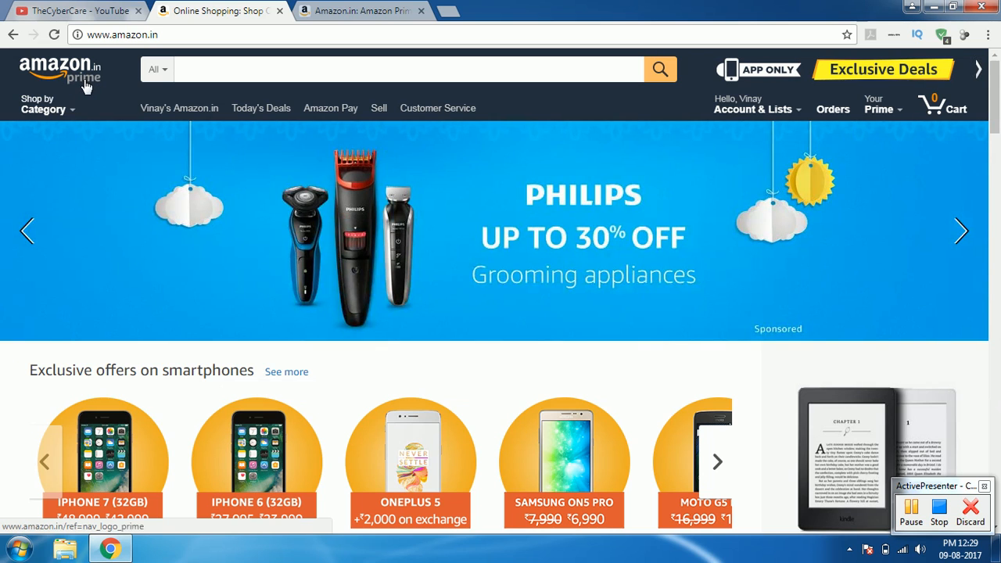
click(752, 110)
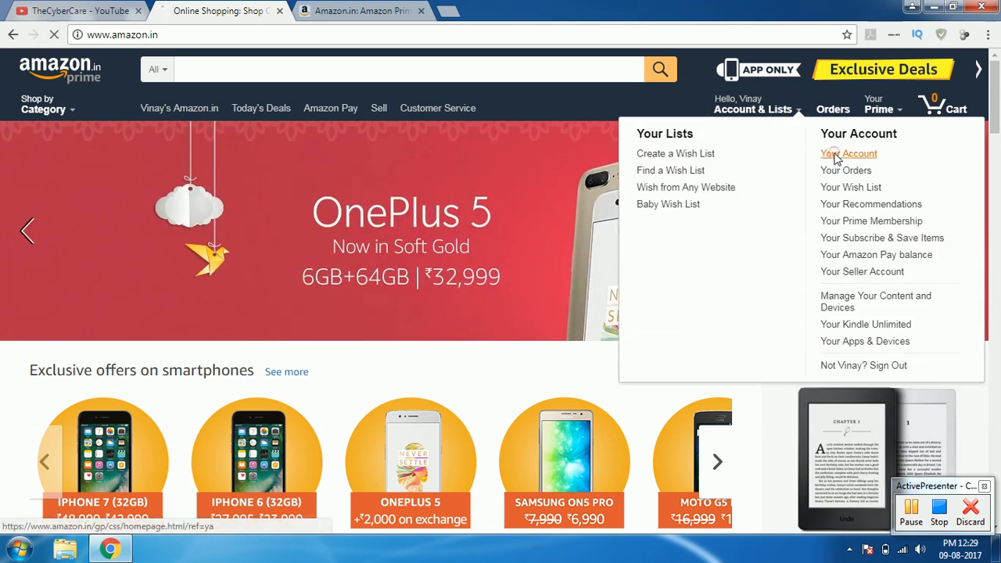
click(848, 153)
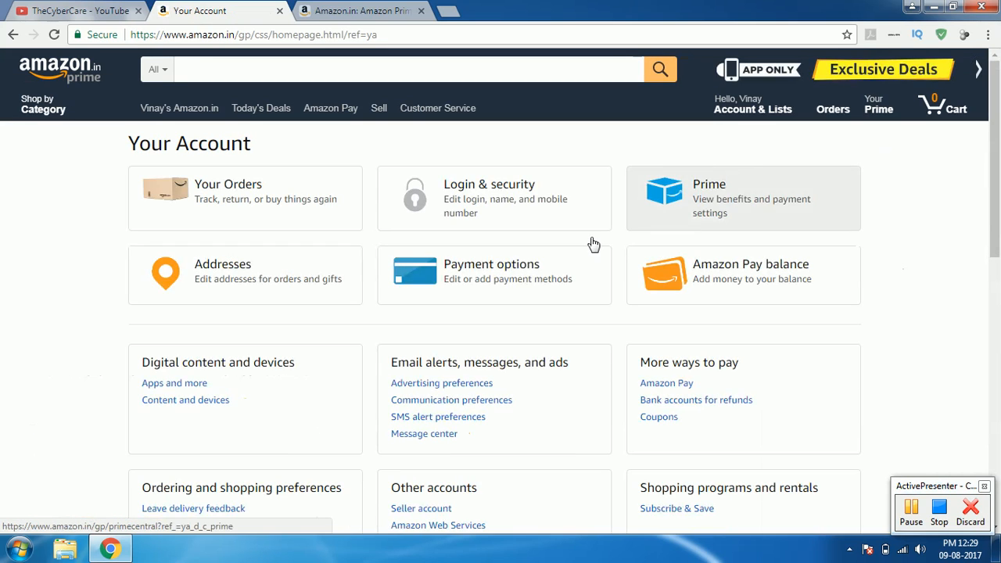
click(743, 197)
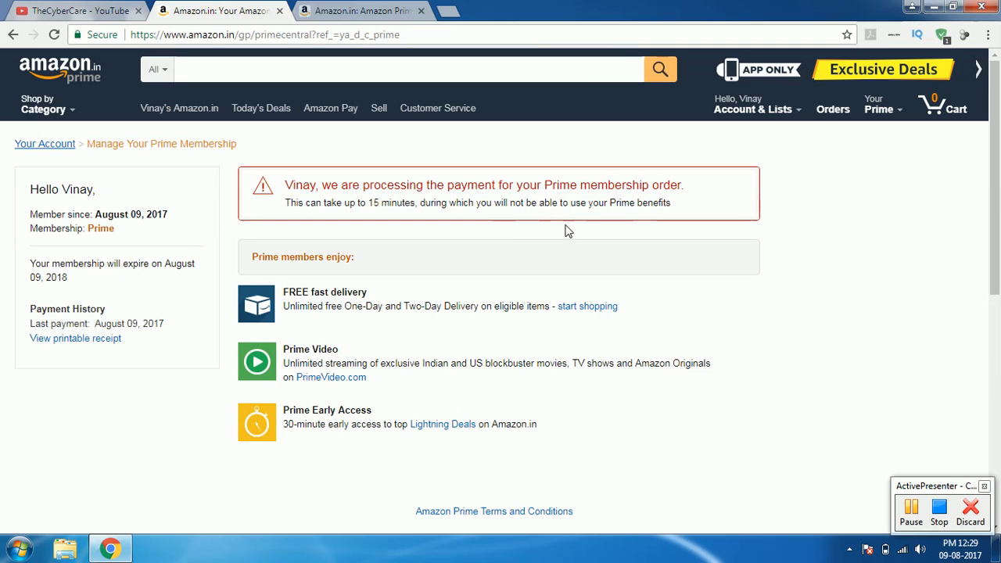
Review the membership details showing Prime since August 09, 2017, expiring August 09, 2018.
scroll(down, 3)
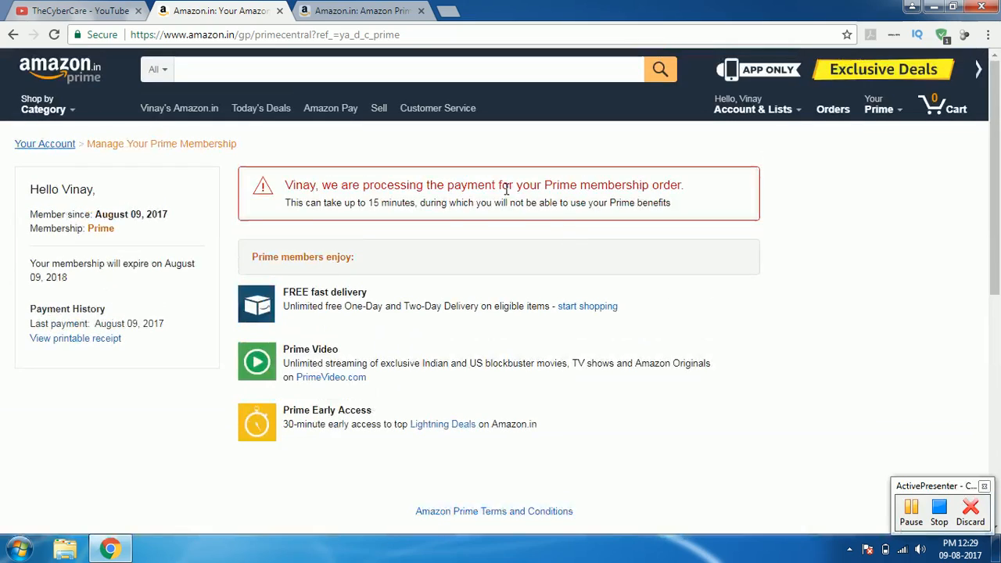
scroll(down, 3)
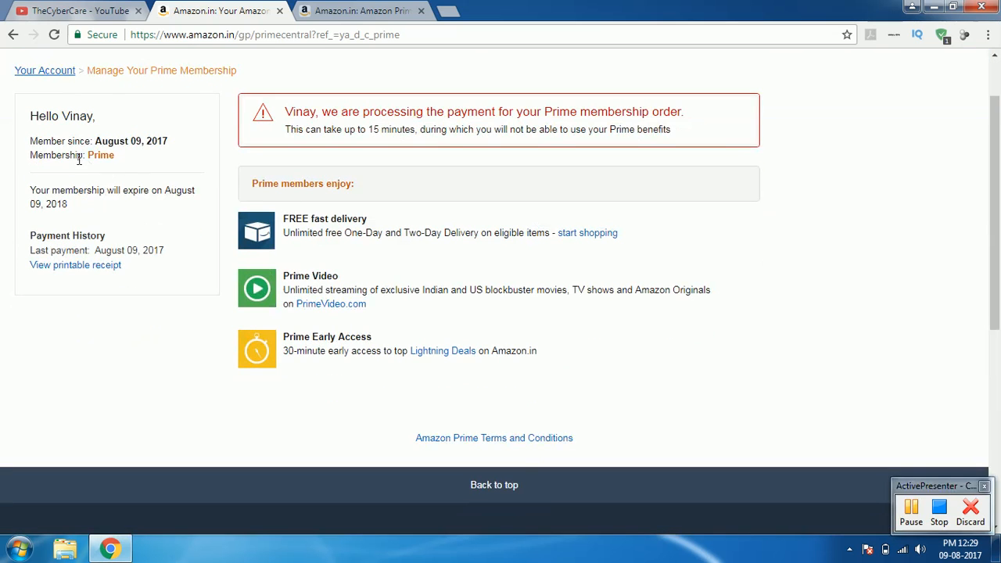
drag(72, 155, 114, 155)
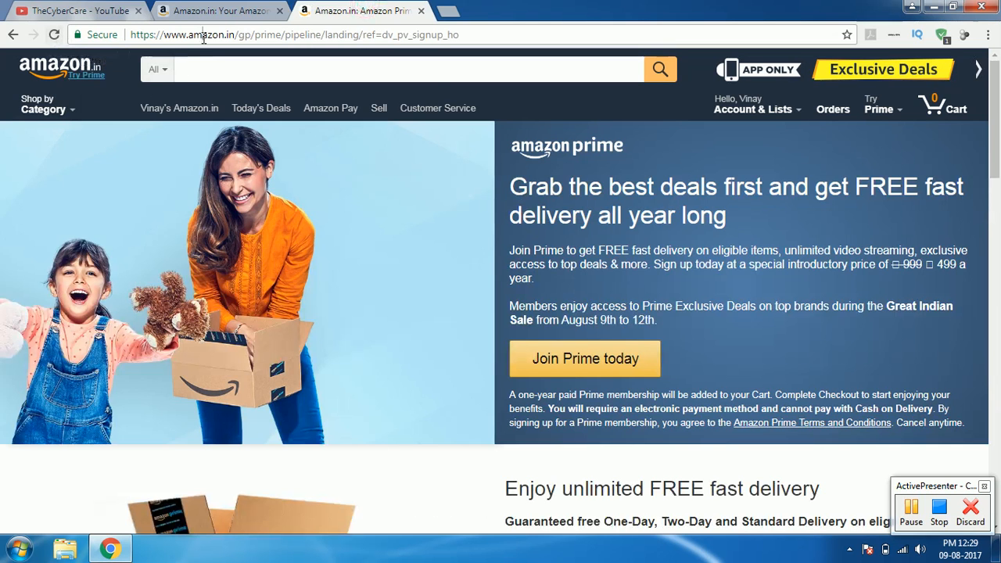
Go to primevideo.com, open Raabta's detail page and start the movie playing.
text(primevideo.com)
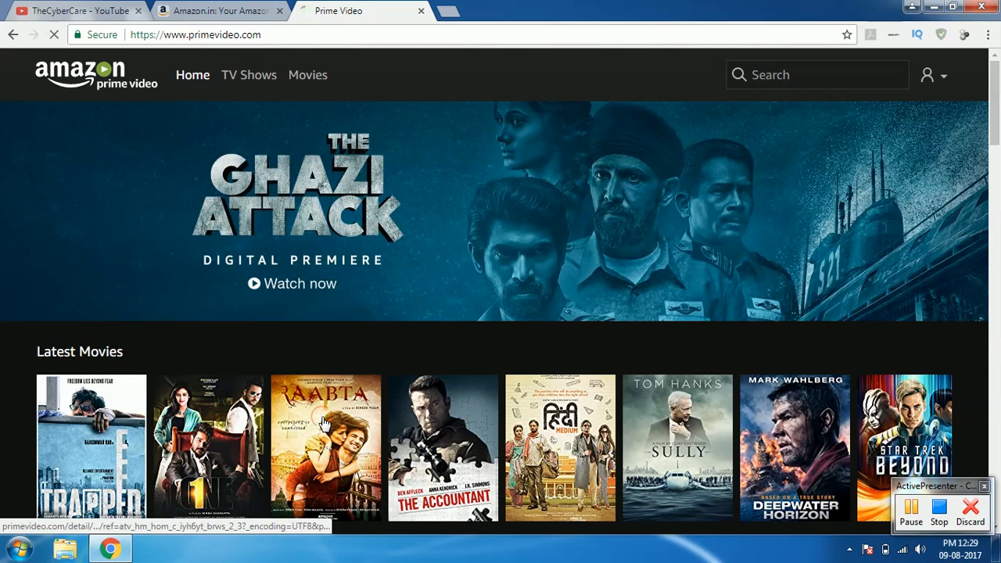
click(326, 446)
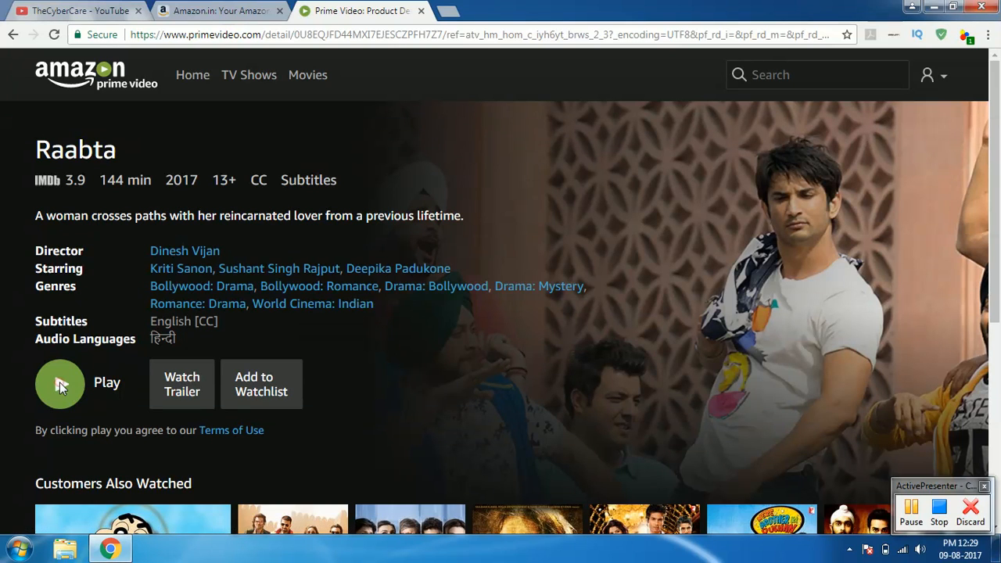
click(60, 382)
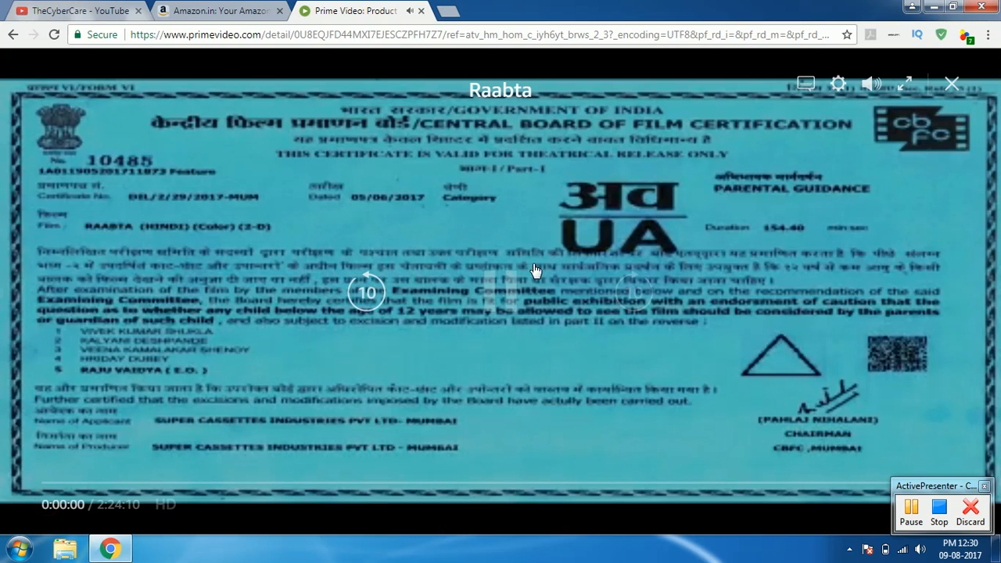
mouse_move(952, 84)
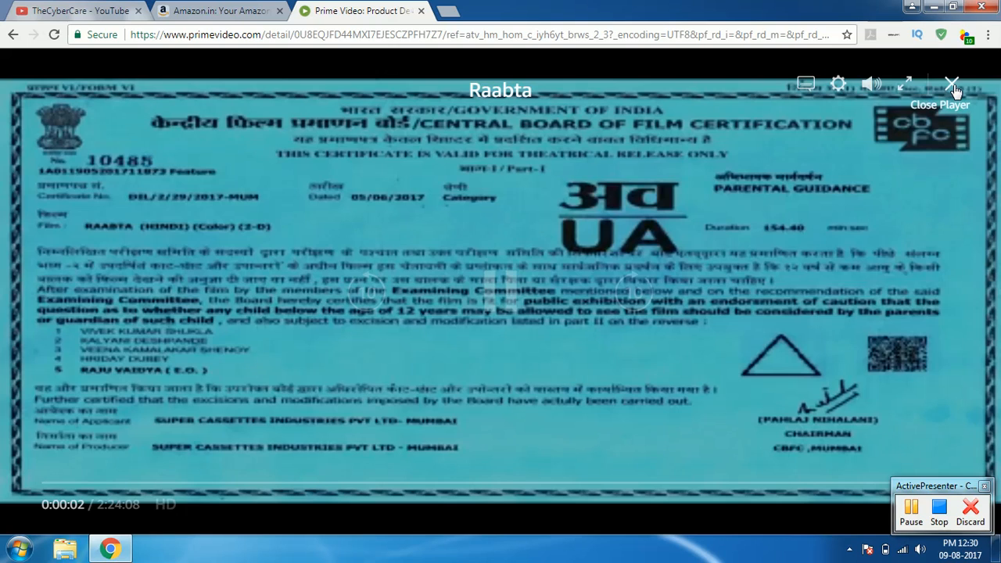
Close the Raabta player and dismiss the Windows color scheme warning.
click(951, 84)
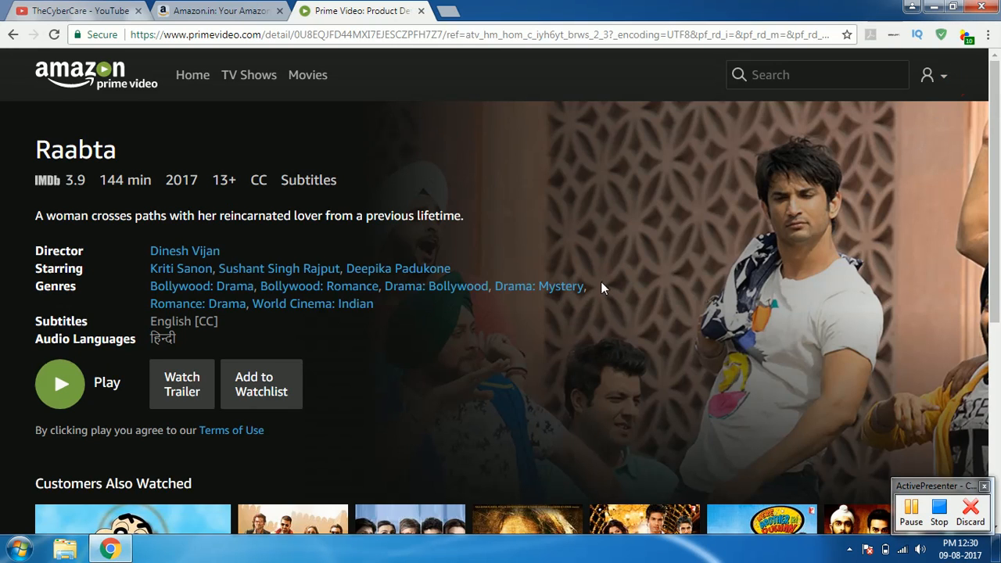
mouse_move(548, 305)
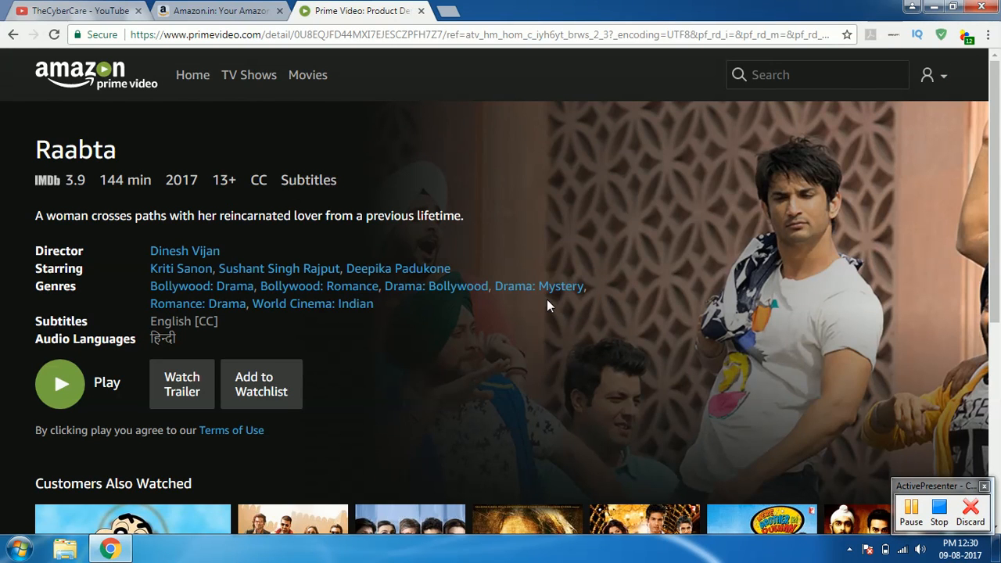
mouse_move(560, 294)
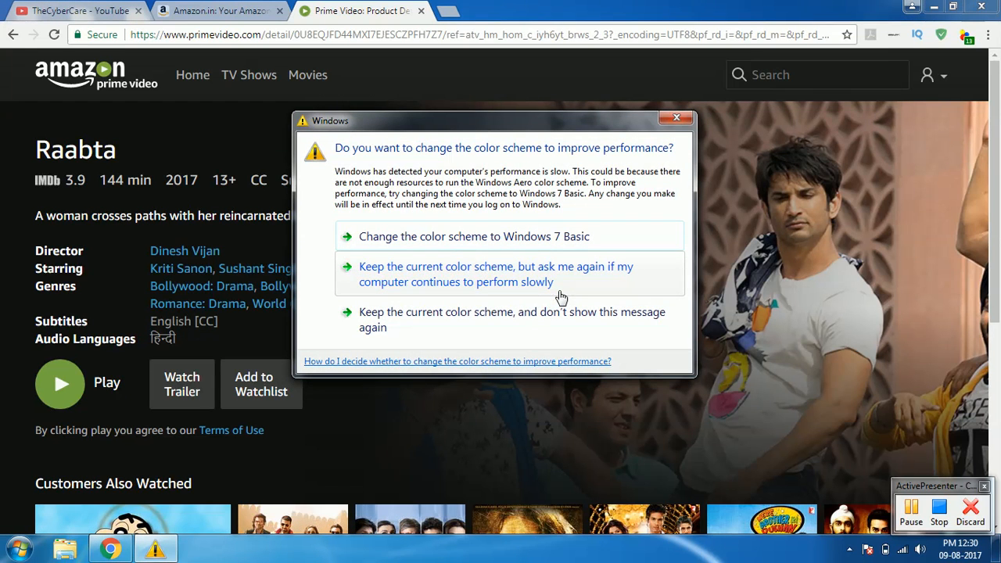
click(676, 119)
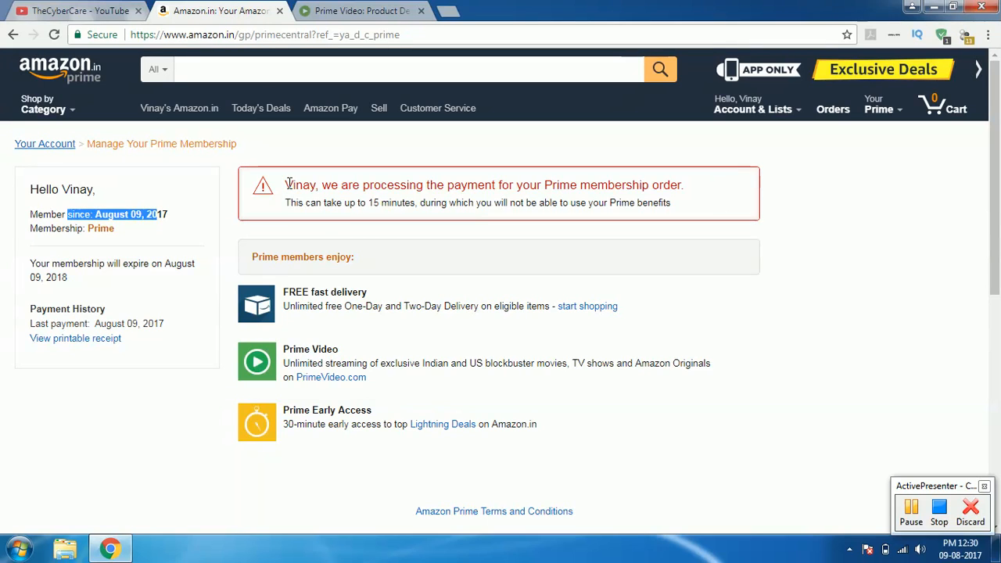
mouse_move(253, 53)
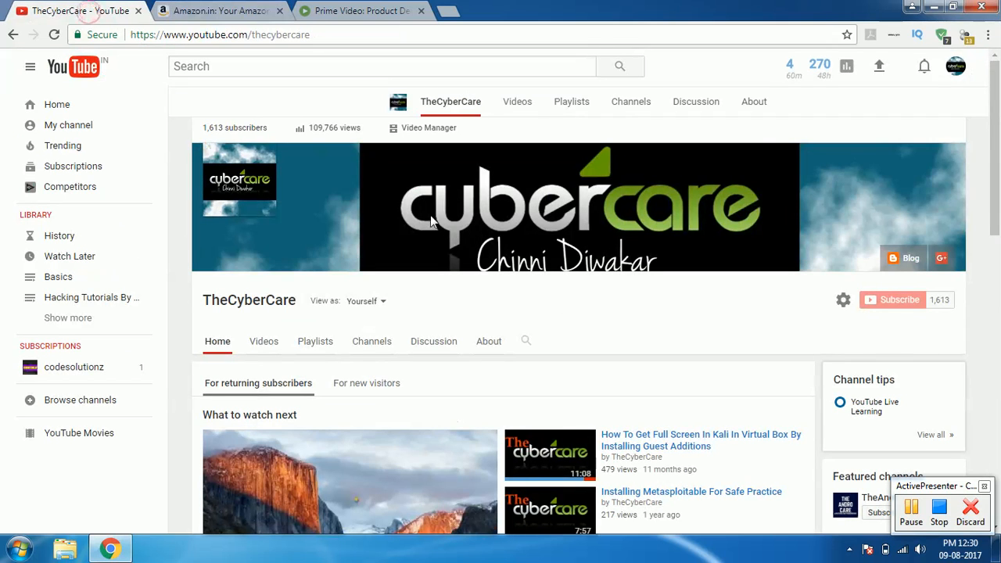
mouse_move(895, 318)
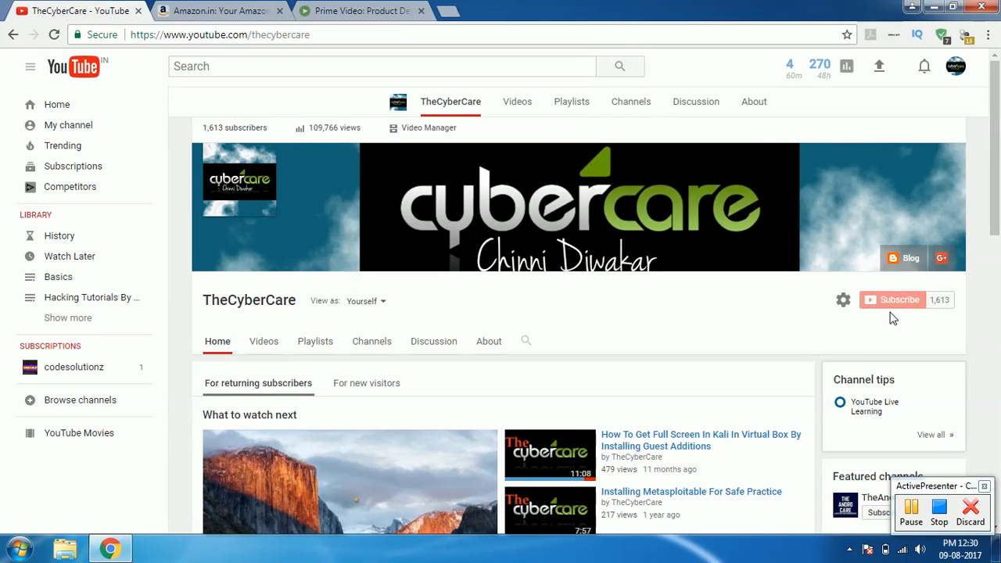
mouse_move(899, 303)
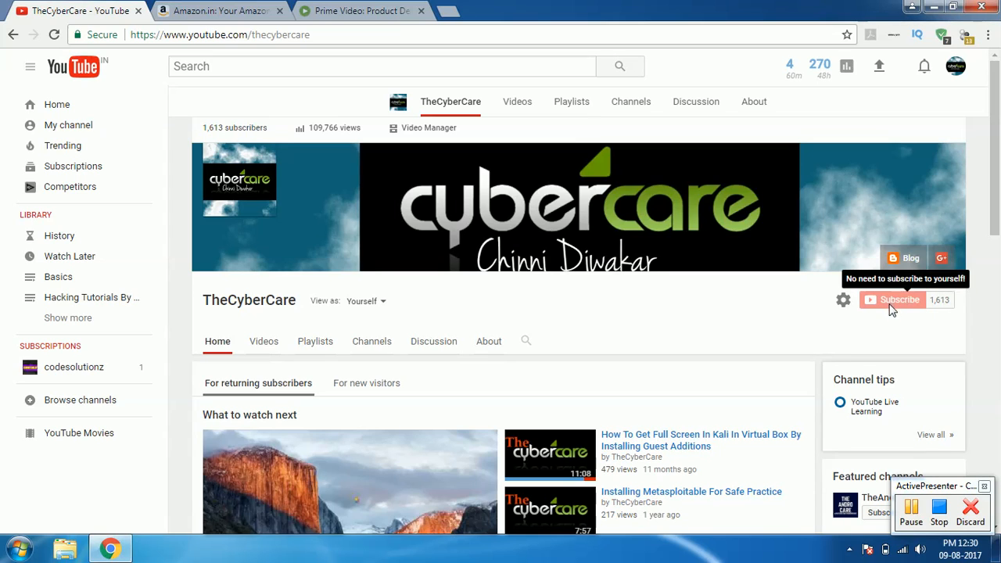
mouse_move(894, 324)
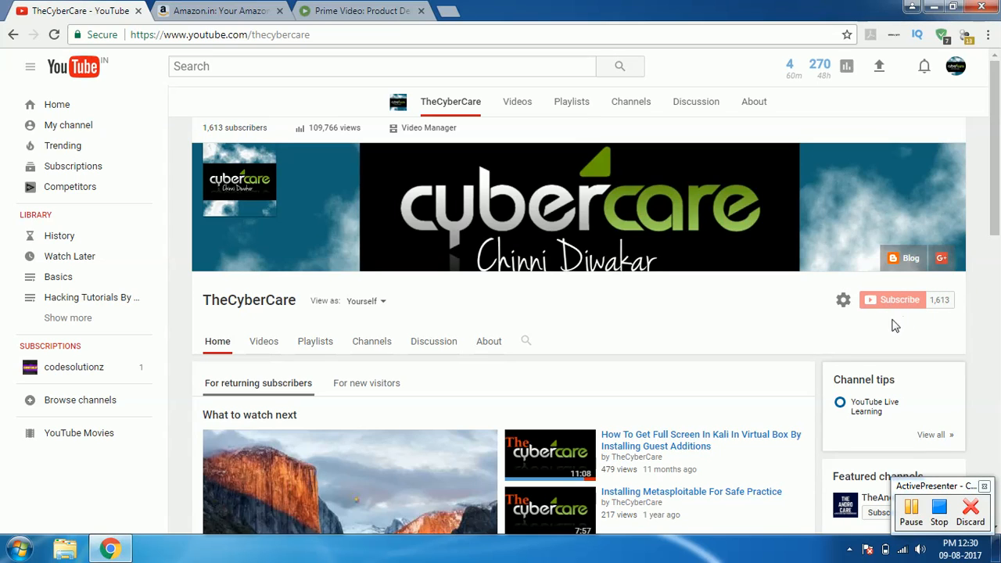
Open TheCyberCare channel's Videos tab and scroll through its uploads.
scroll(down, 3)
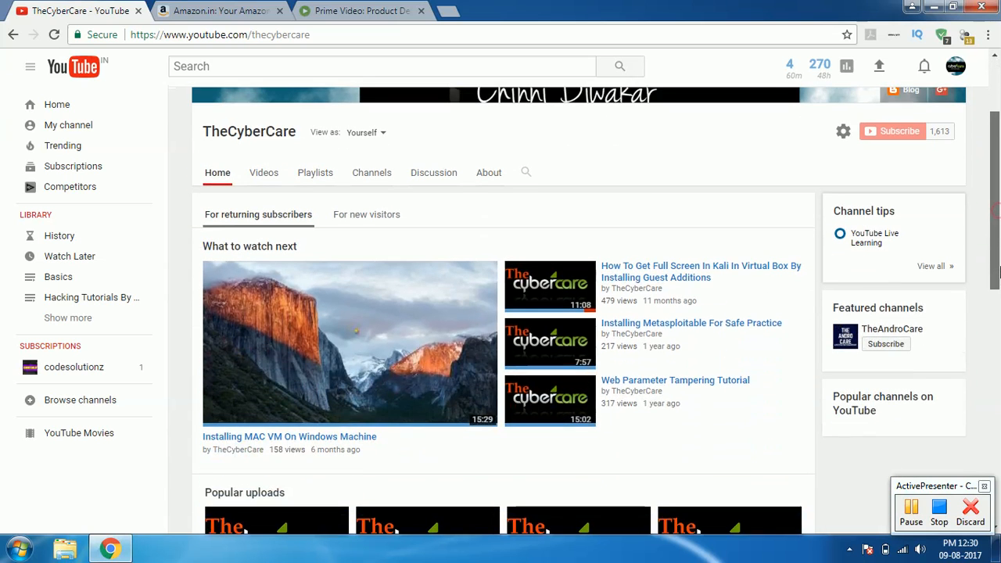
click(263, 159)
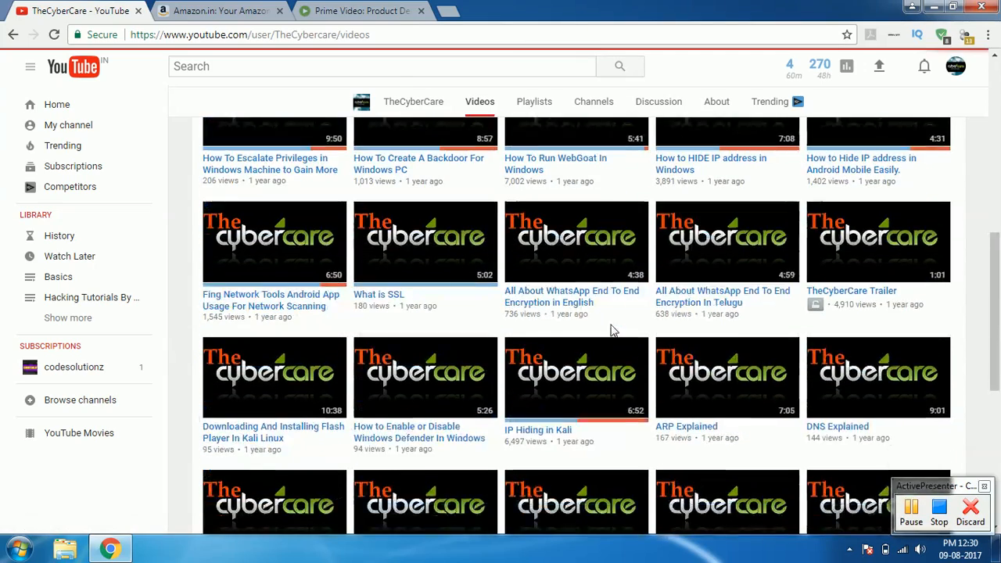
scroll(down, 3)
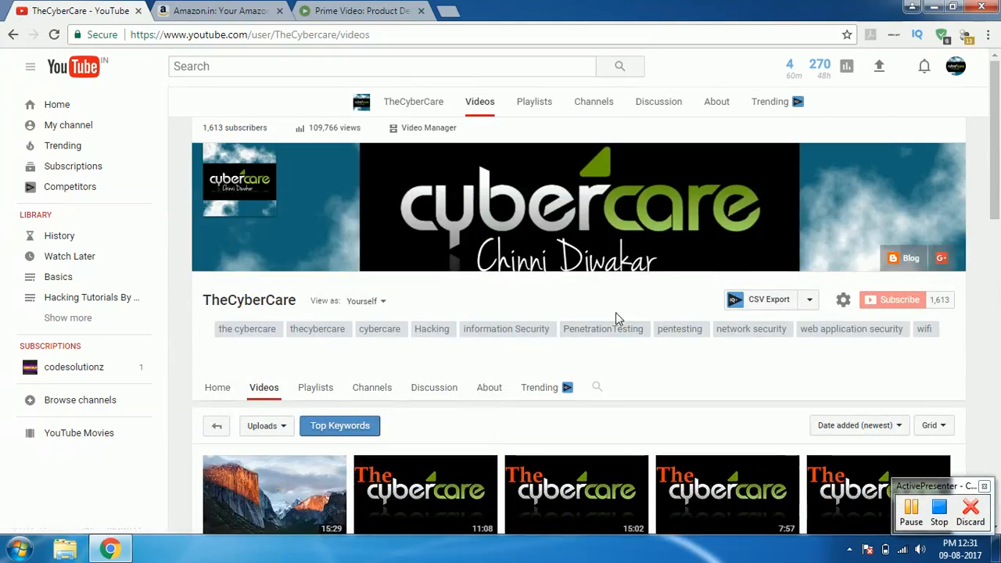
scroll(down, 3)
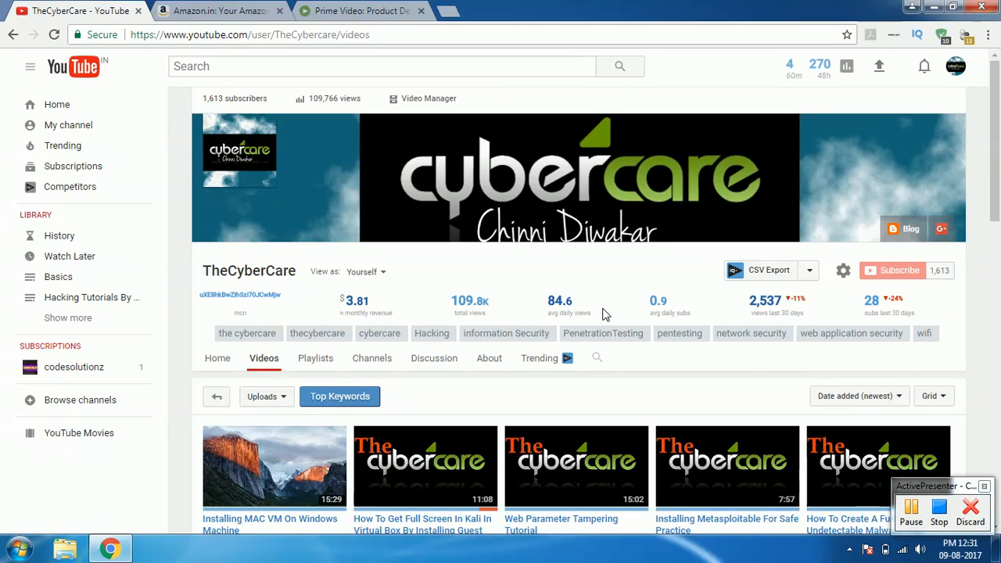
mouse_move(688, 364)
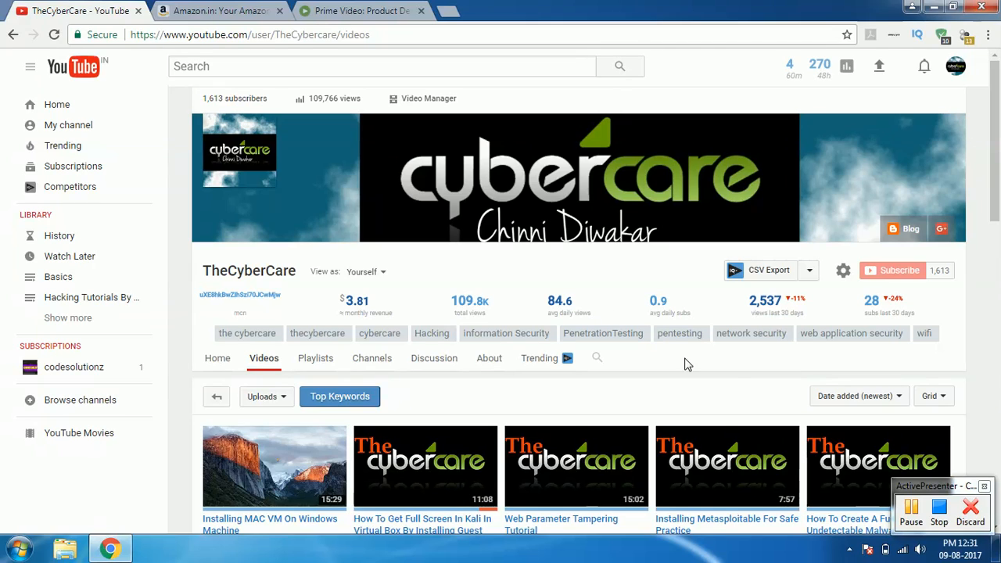